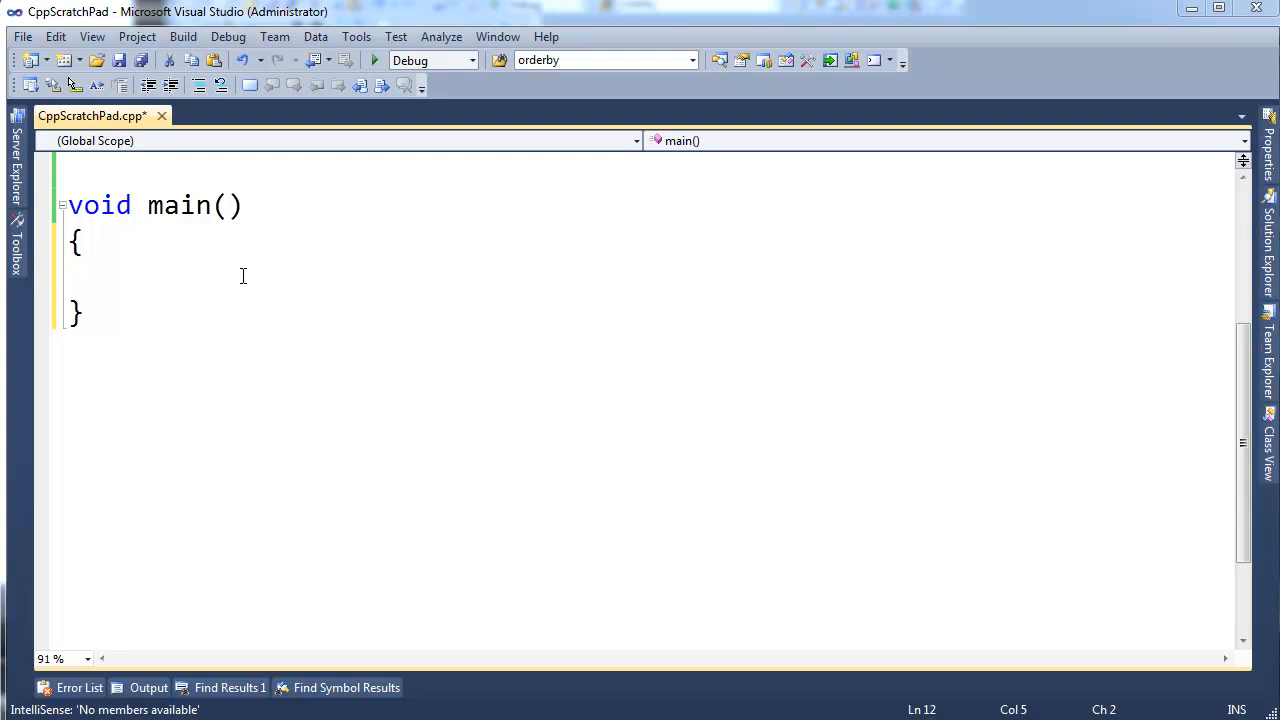
Write int i = 51, reference int& j = i, assign j = 71, and cout i with endl.
type("int i")
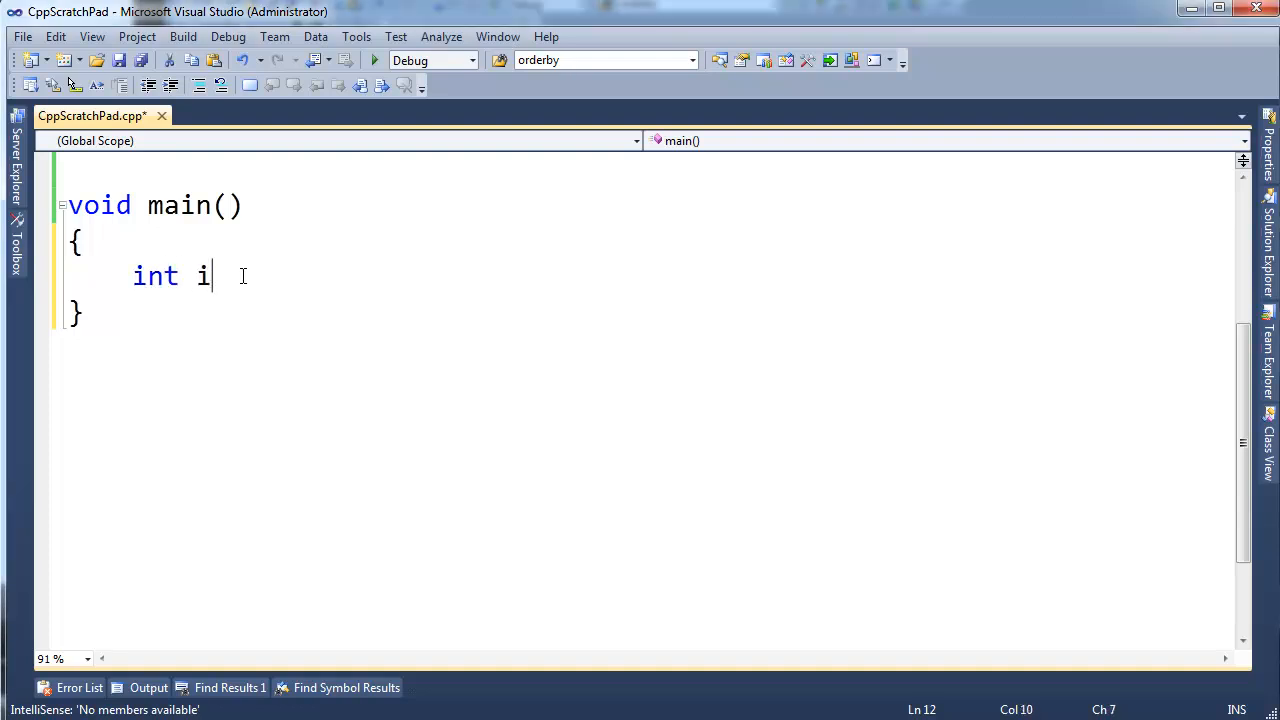
type("=")
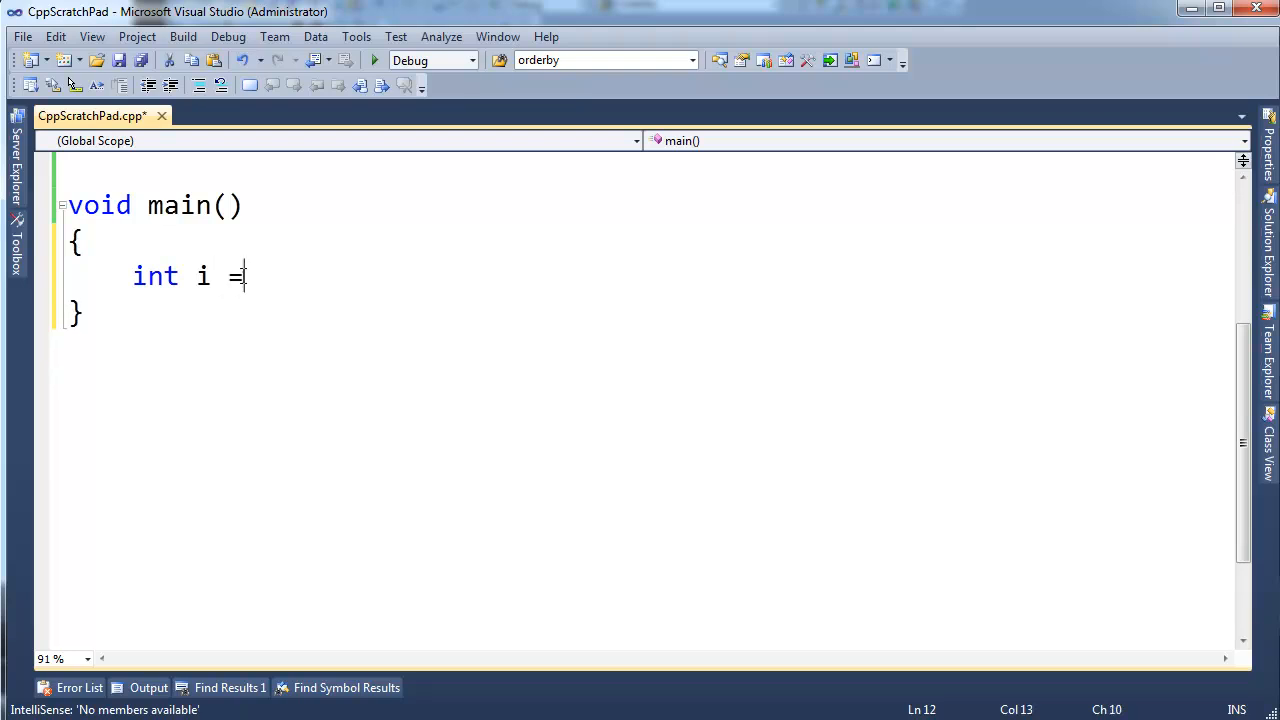
type("51;")
type("int")
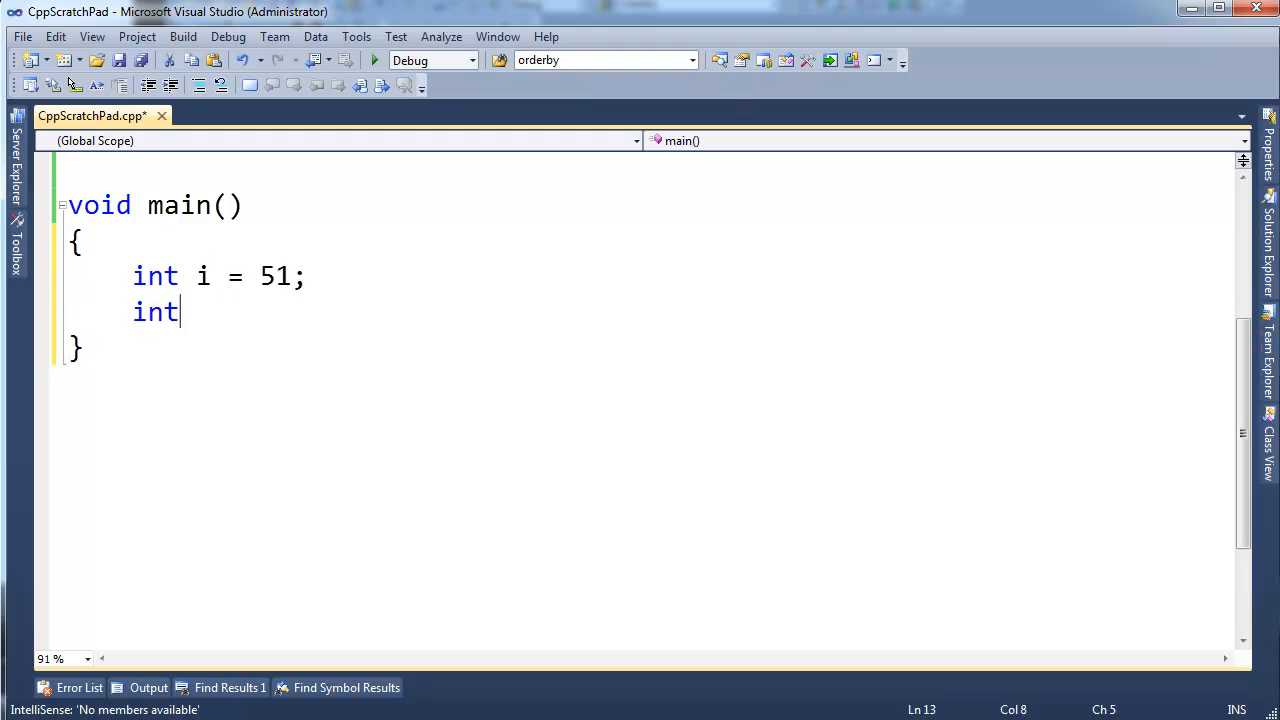
type("&")
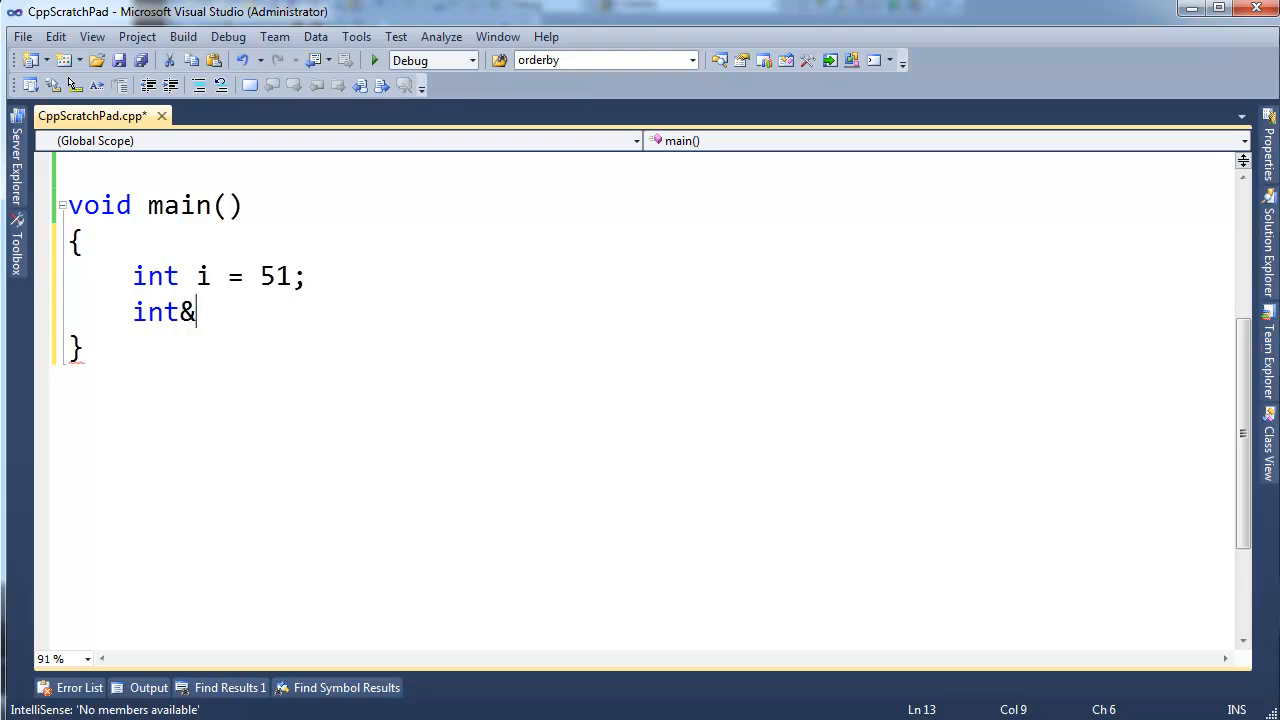
type("j = o")
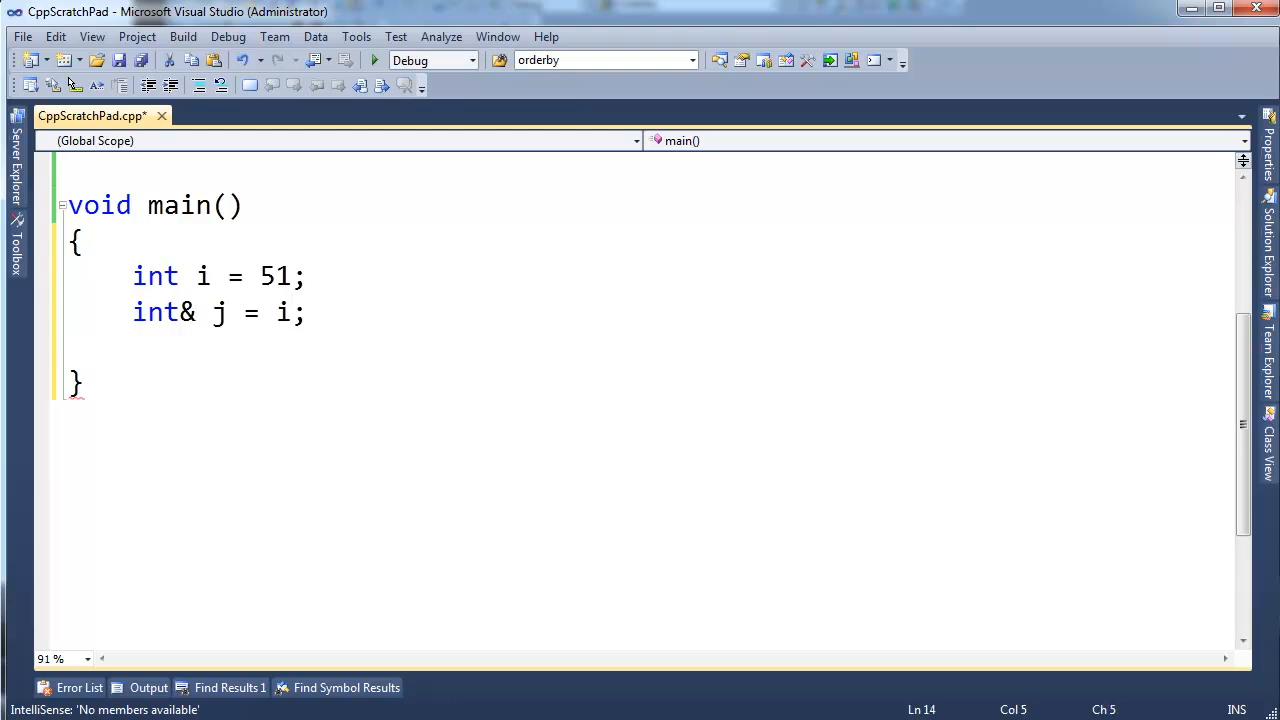
type("j = 71;")
type("cout <<")
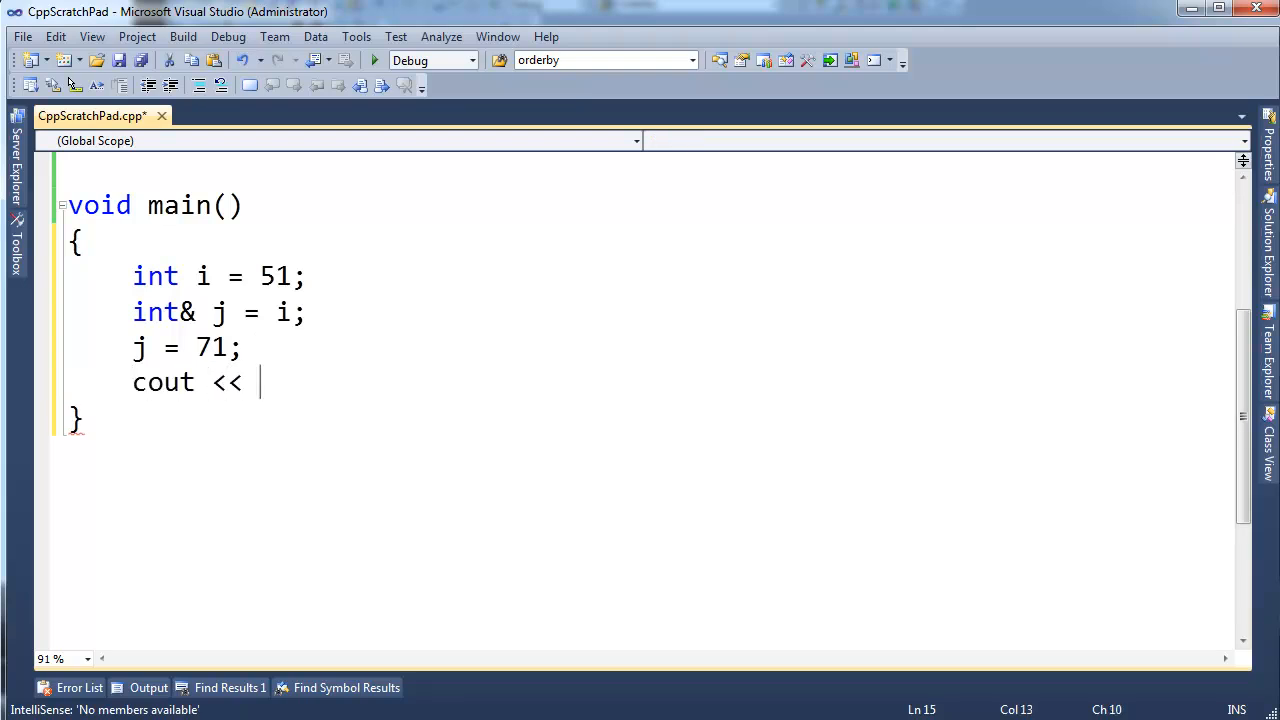
type("i << endl")
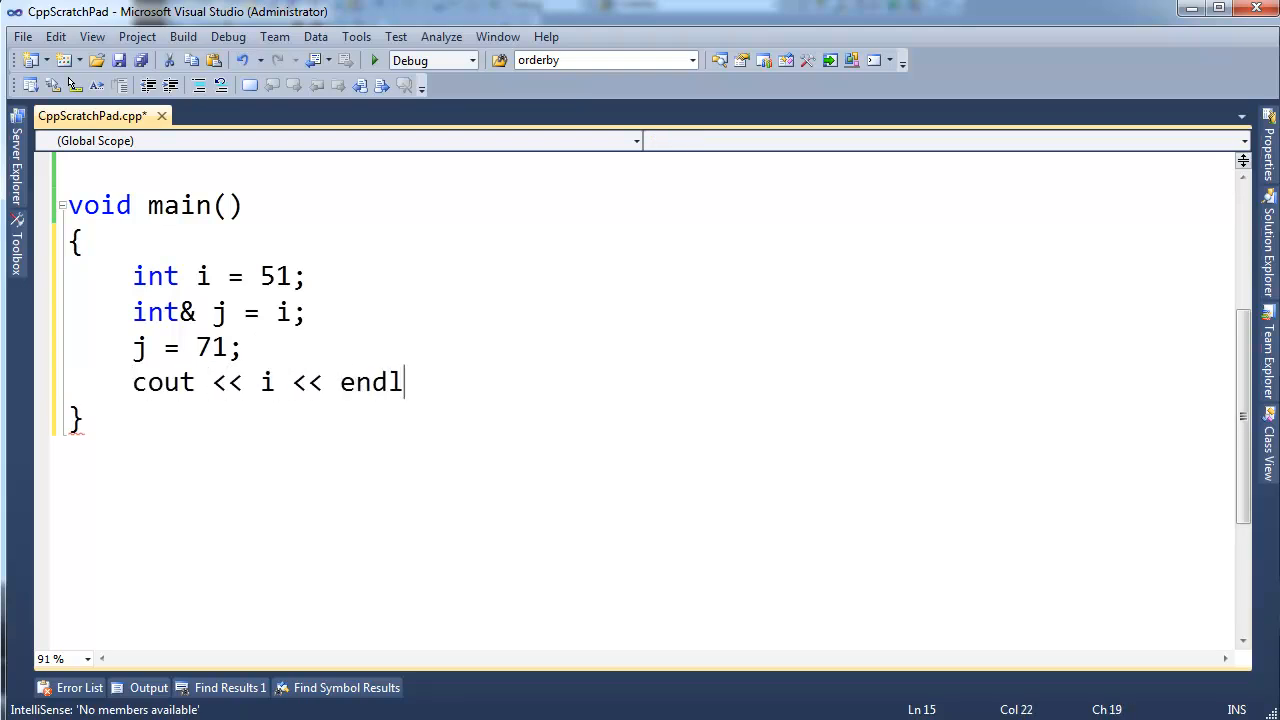
type(";")
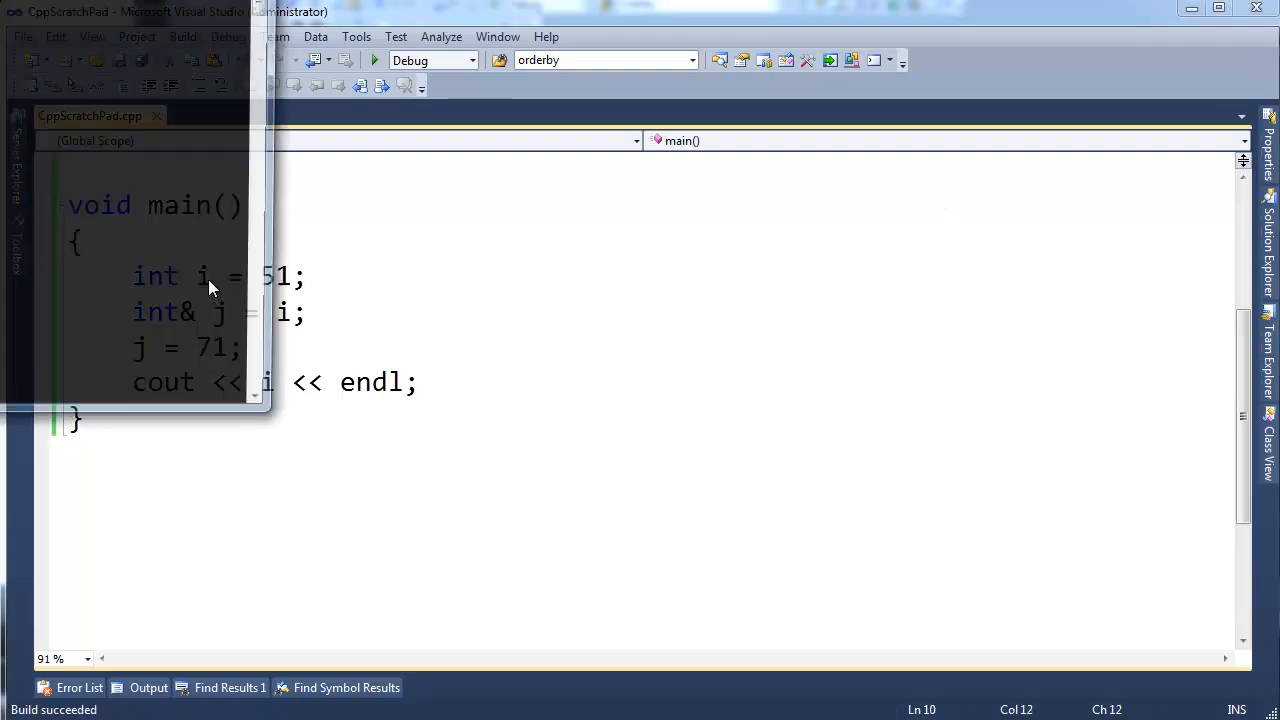
Run the program from the toolbar and confirm the console prints 71.
left_click(374, 60)
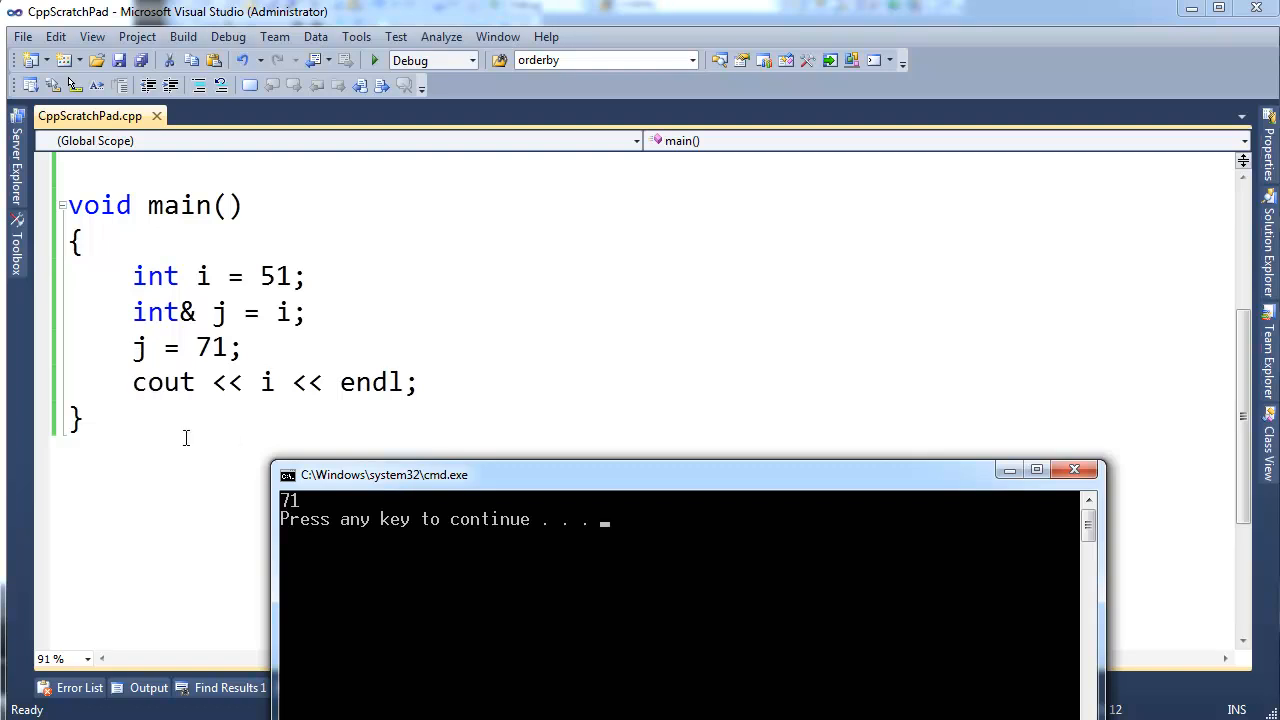
mouse_move(138, 348)
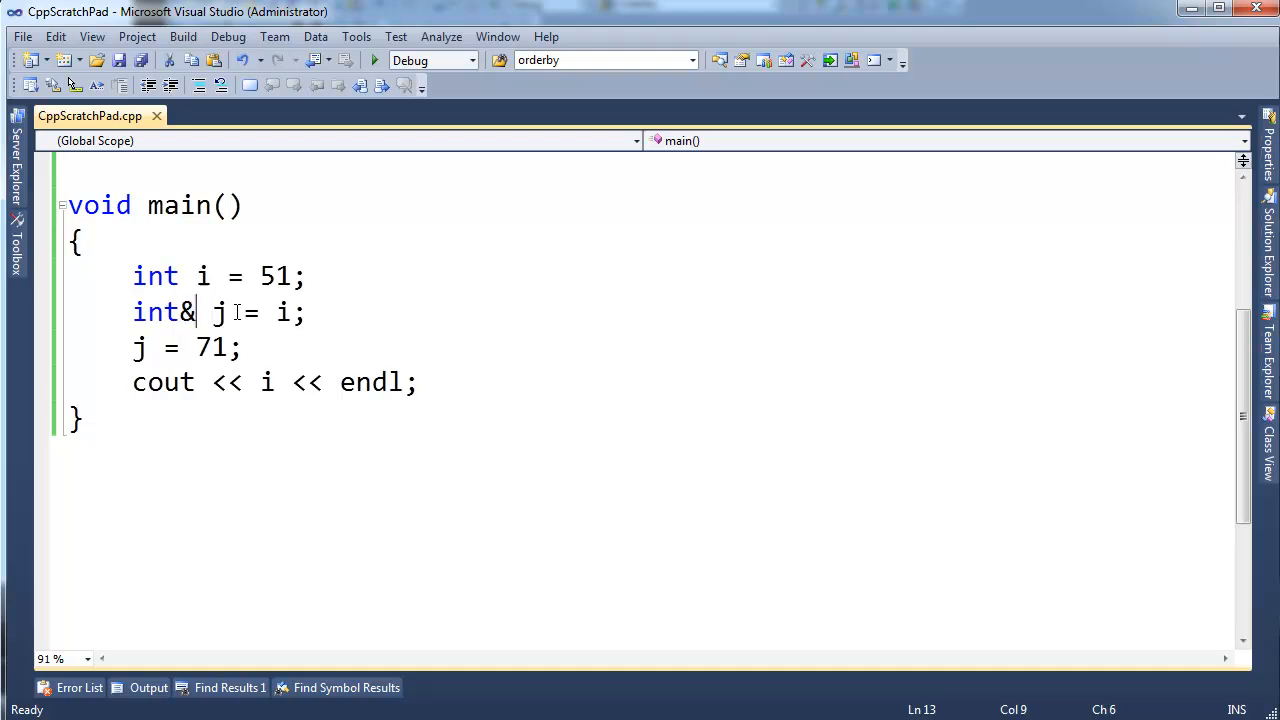
Declare int& j with no initializer and comment out the separate = i; line with //.
type("&")
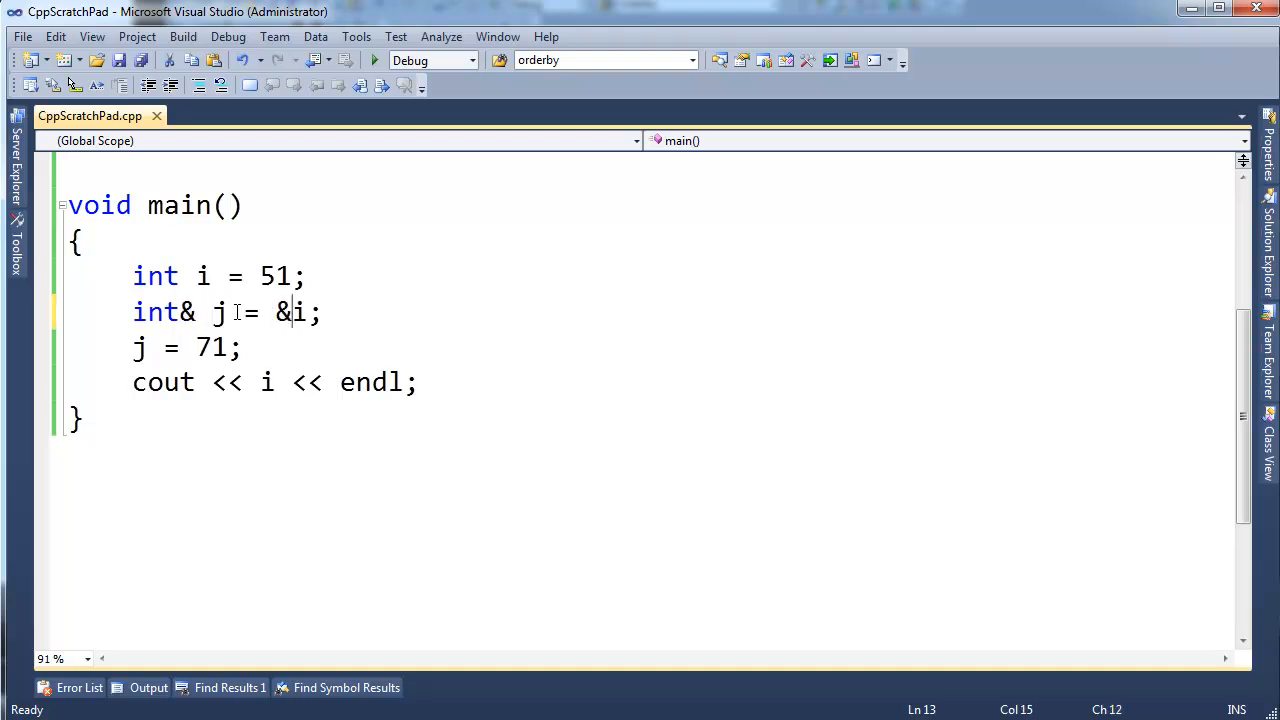
key("Backspace")
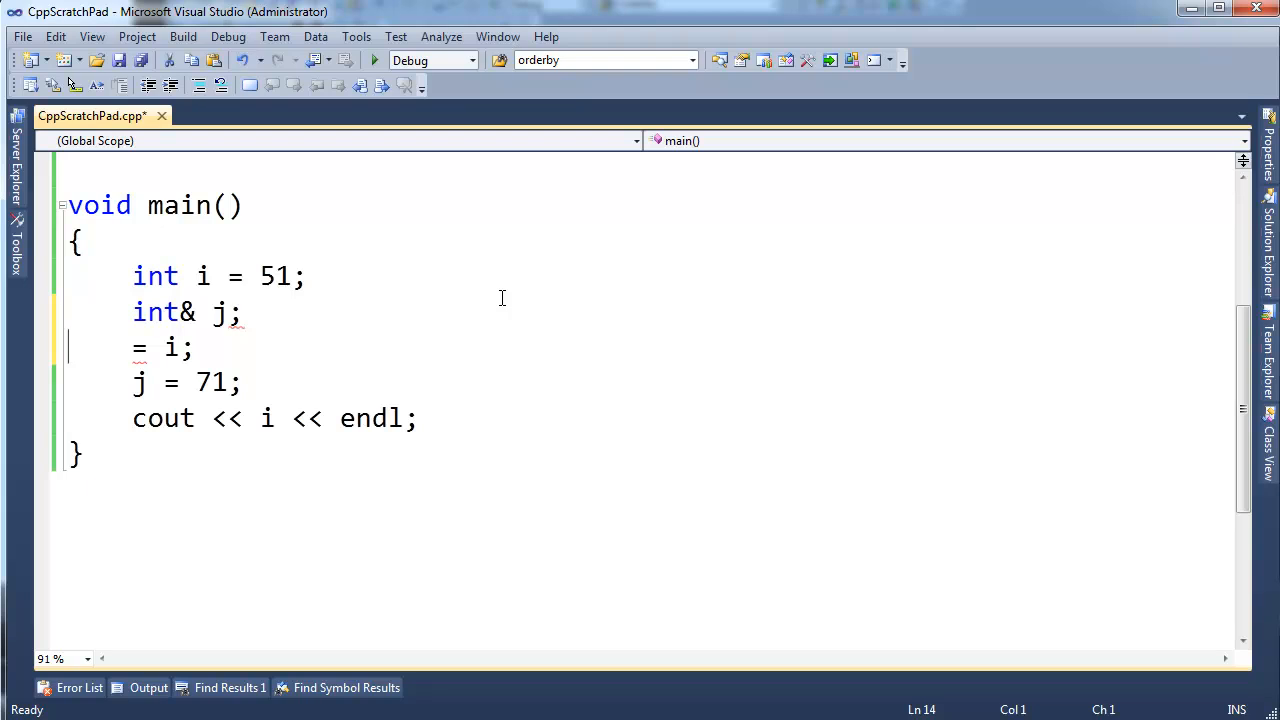
type("//")
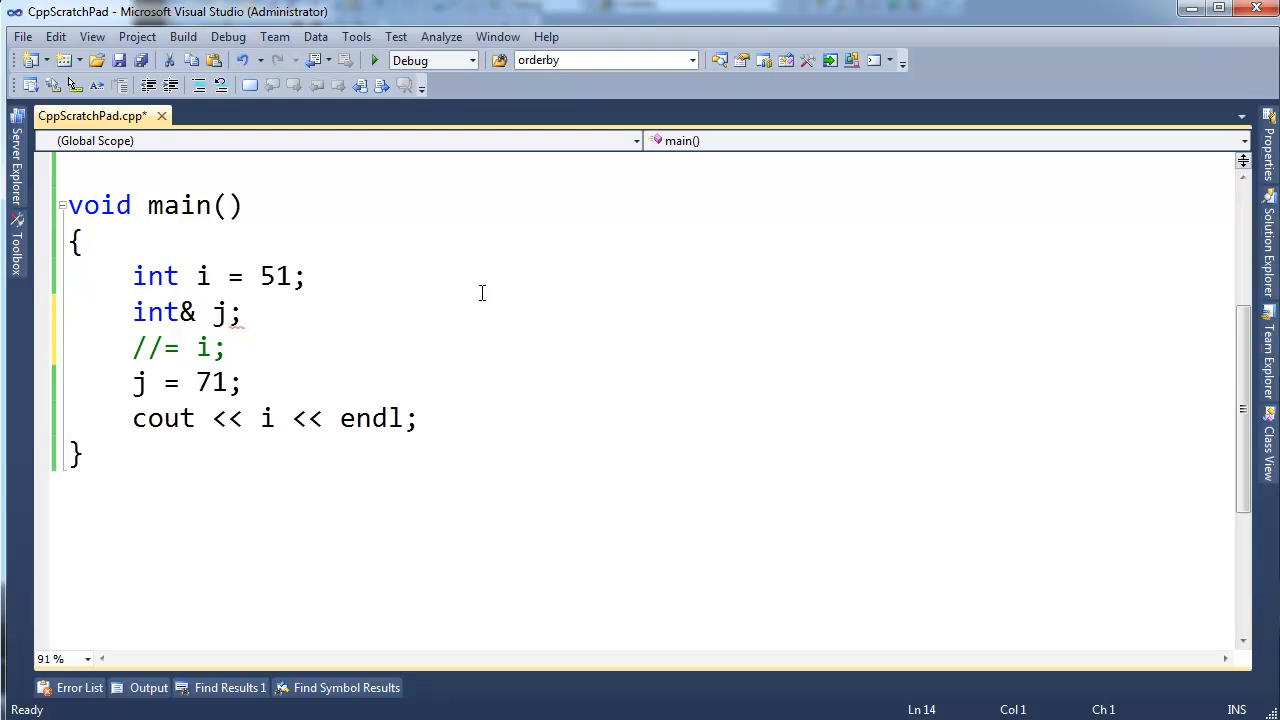
mouse_move(238, 324)
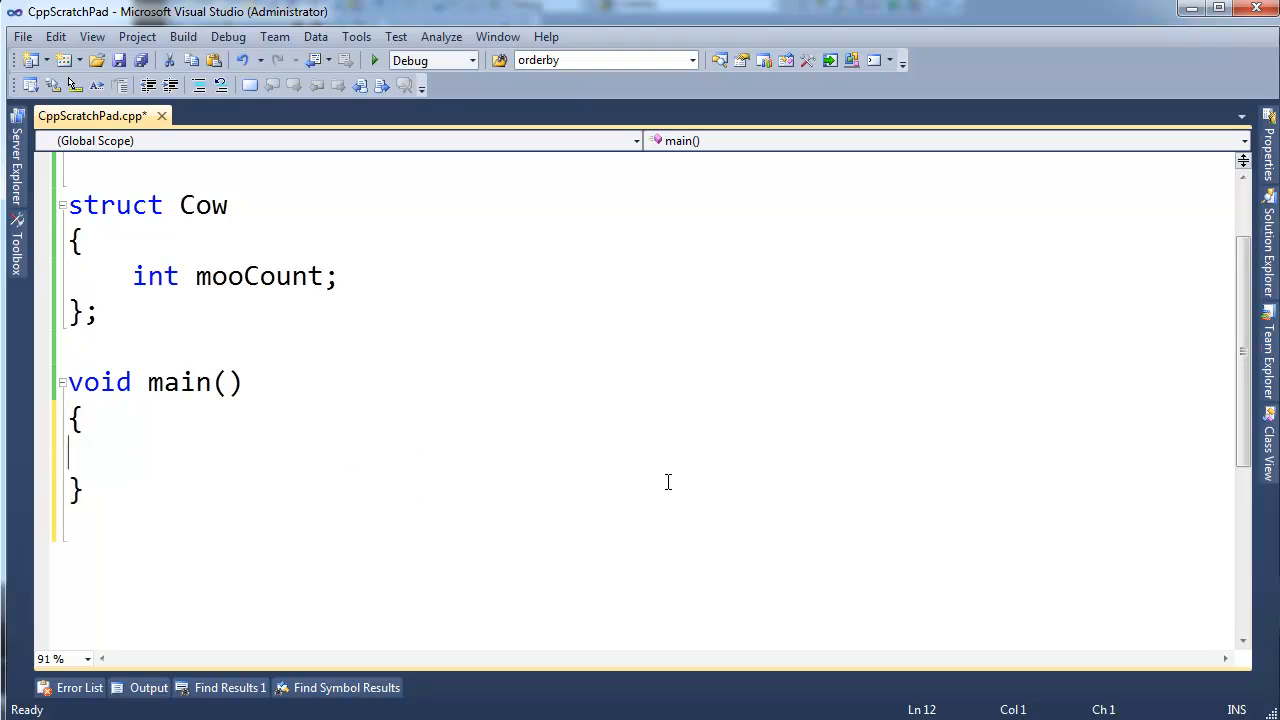
Declare Cow betsy and set betsy.mooCount = 999.
type("Cow bets")
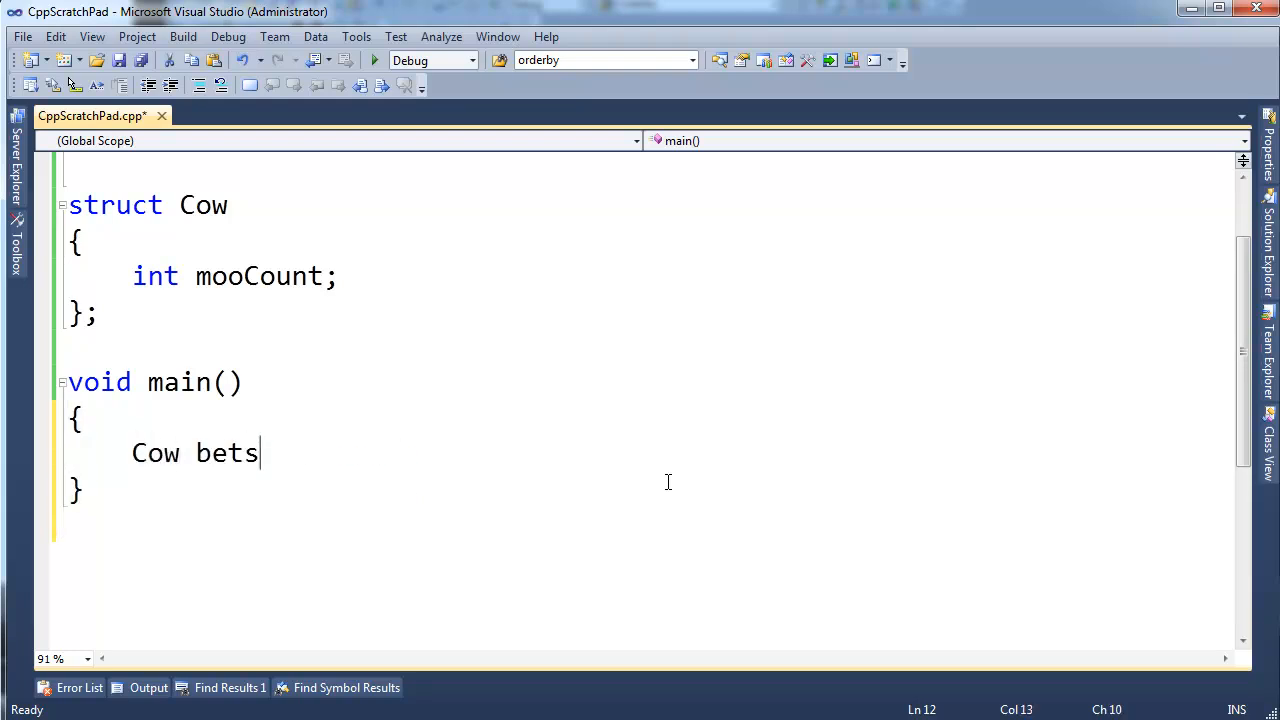
type("sy;")
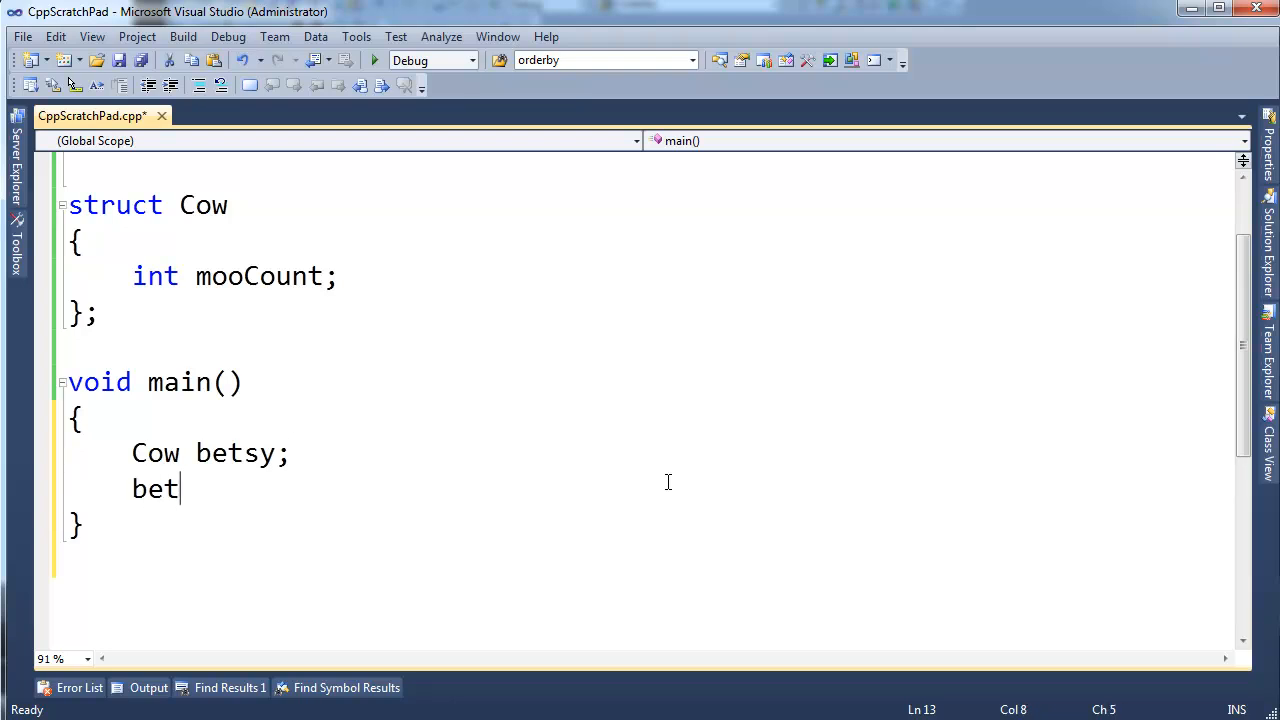
type("sy.mooCount")
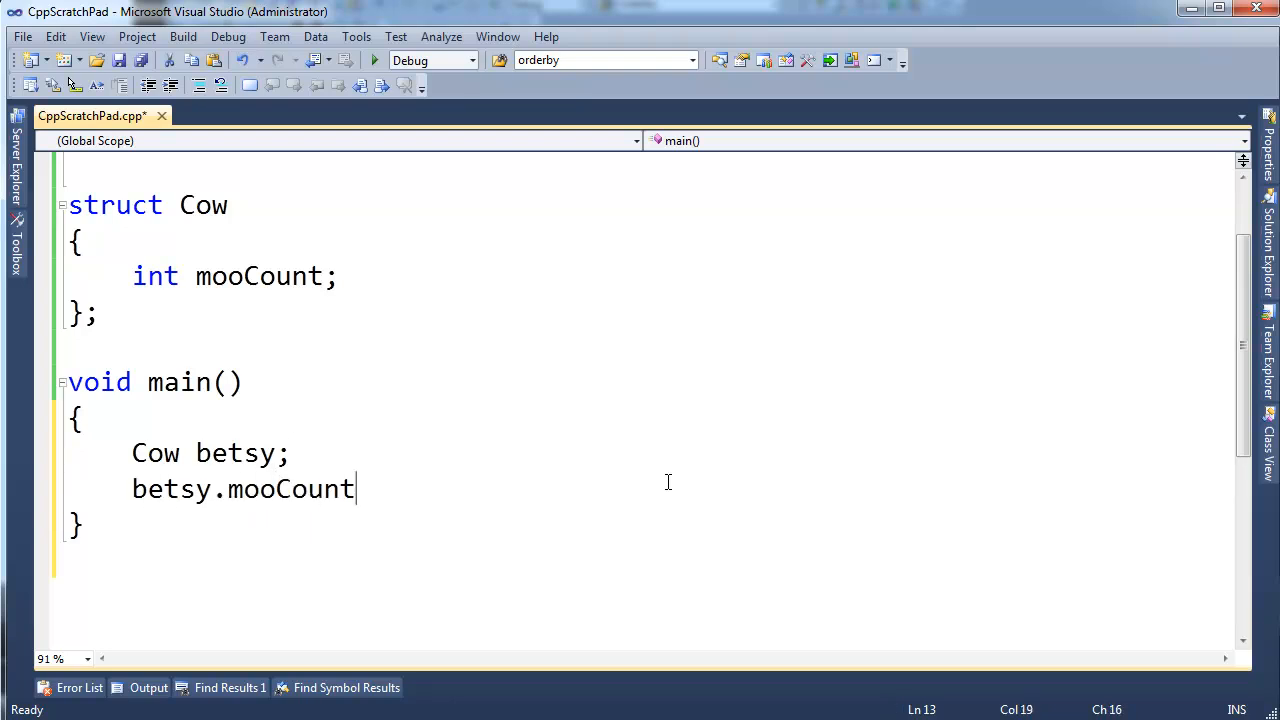
type("999;")
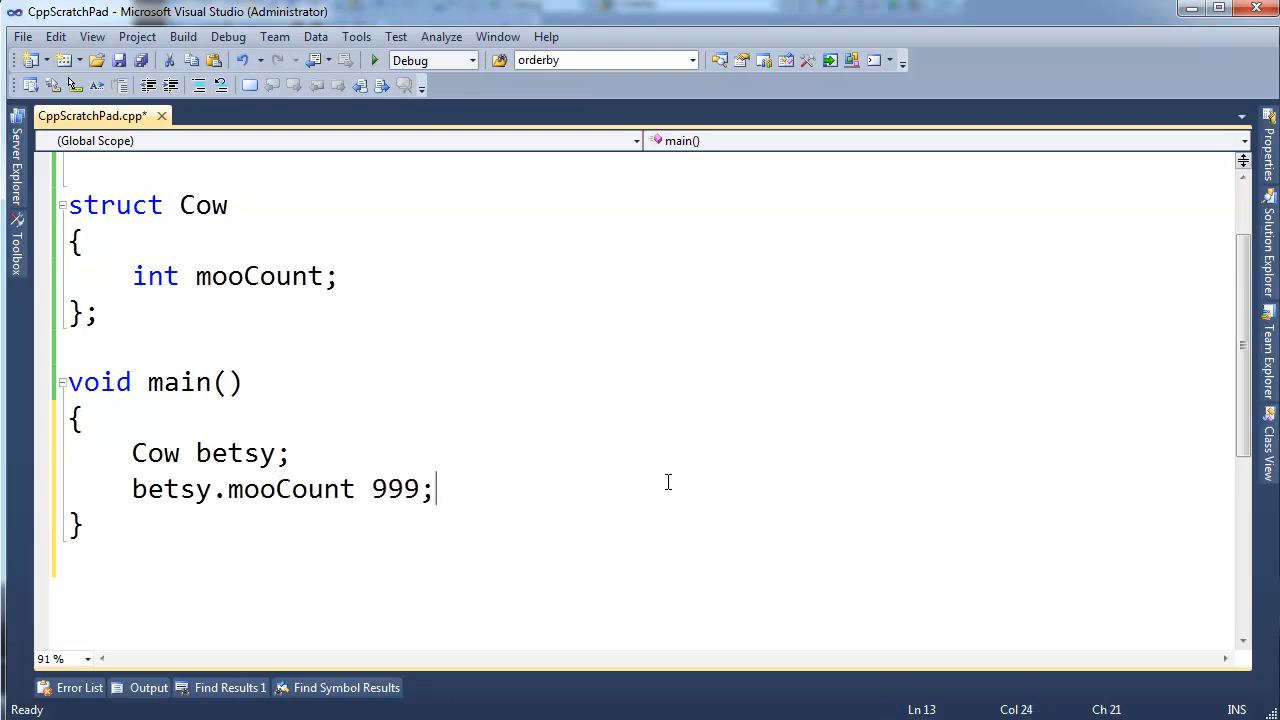
type("=")
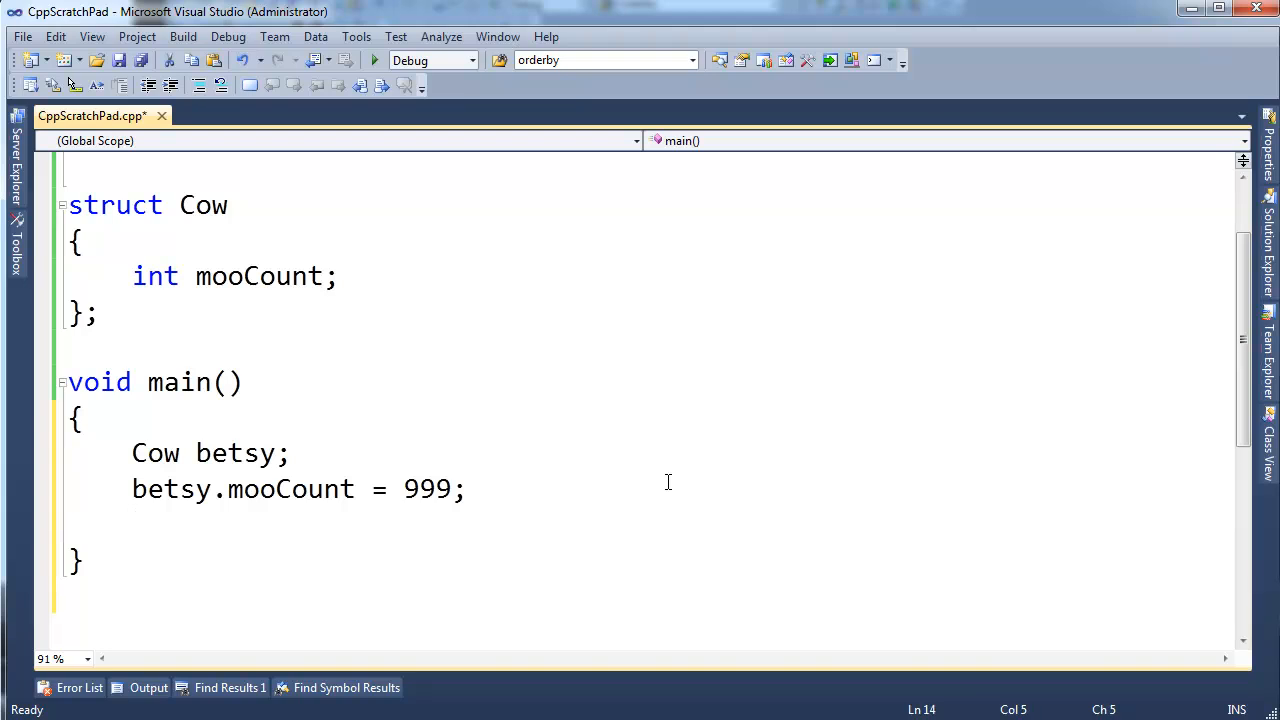
Bind reference Cow& c to betsy and set c.mooCount = 13.
type("Cow")
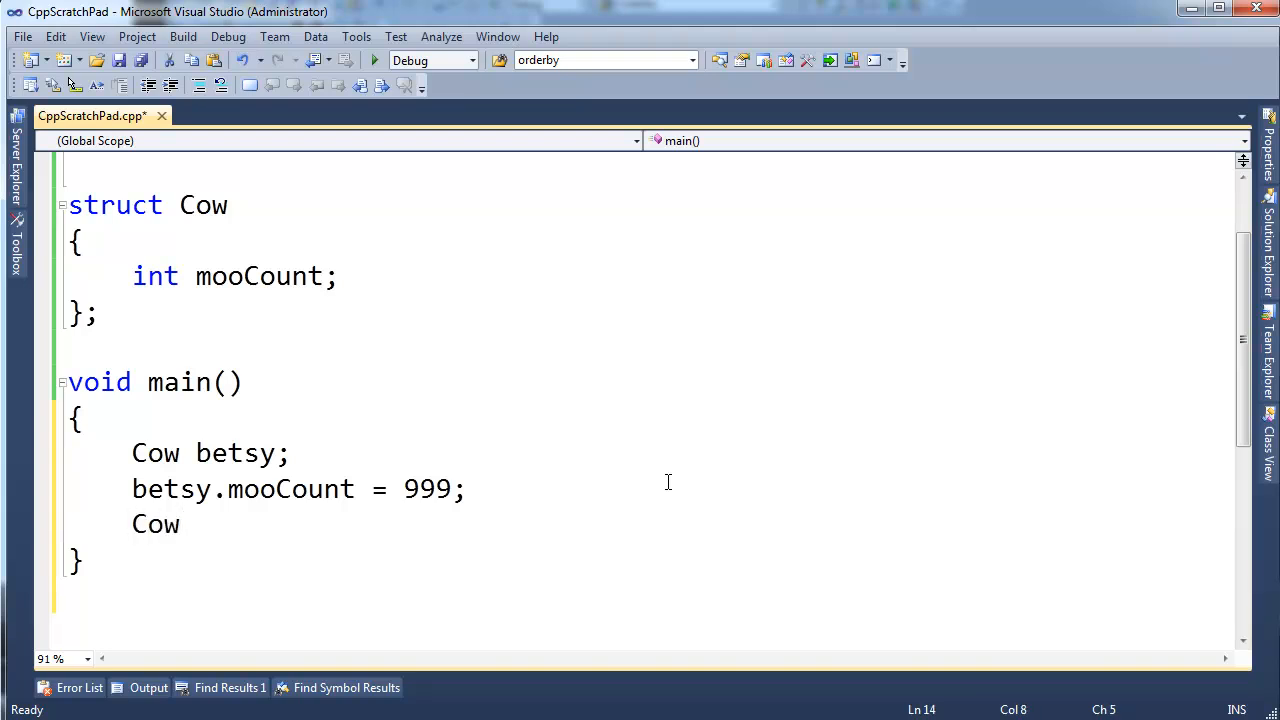
type("c")
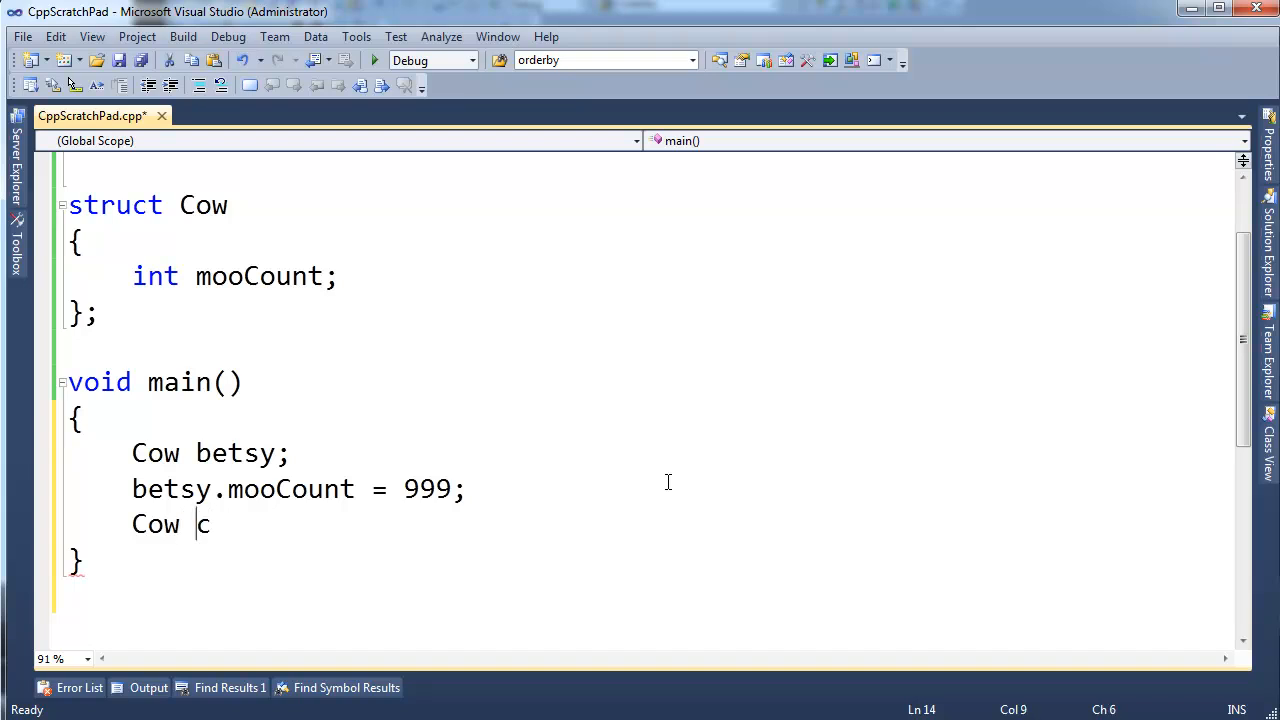
type("&")
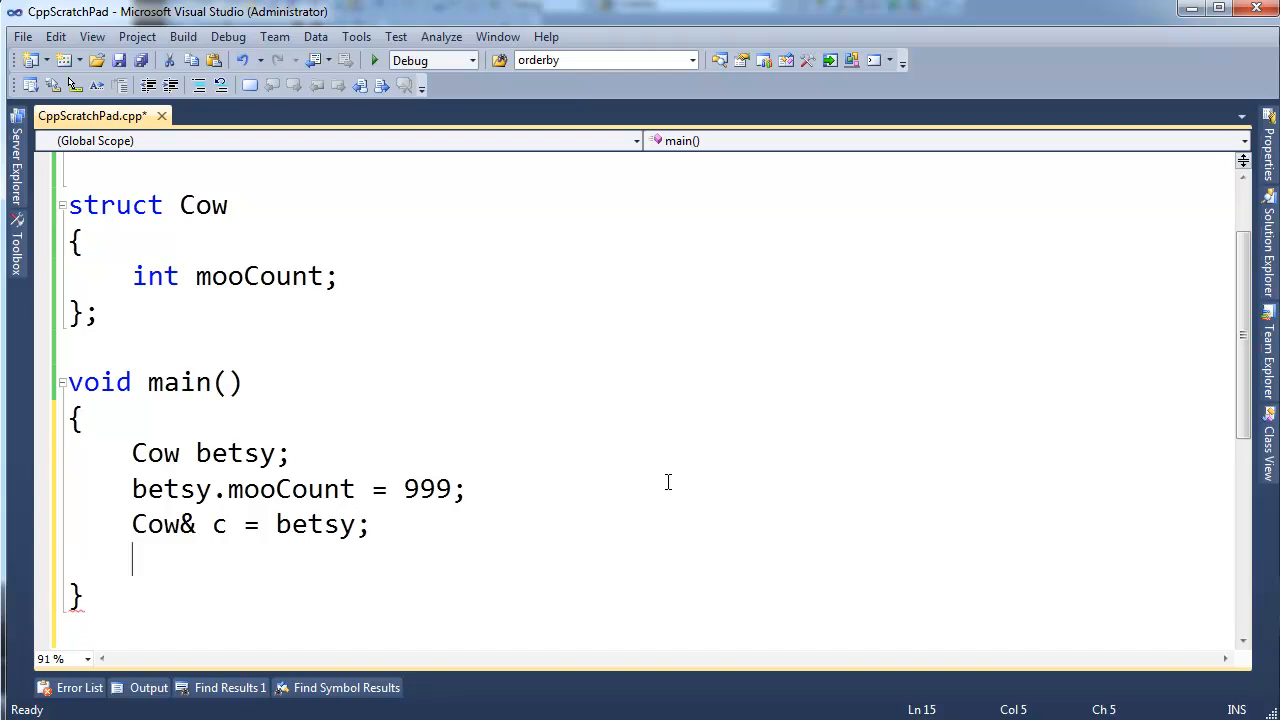
type("c.")
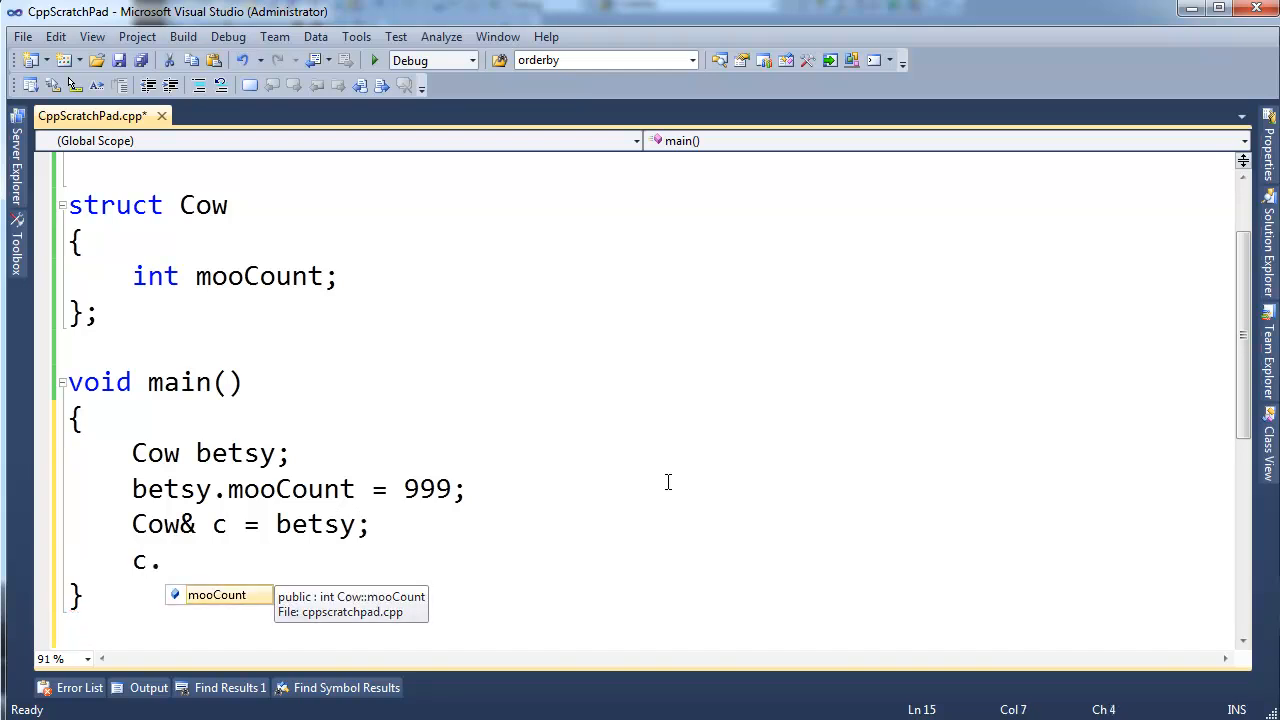
type("mooCount =")
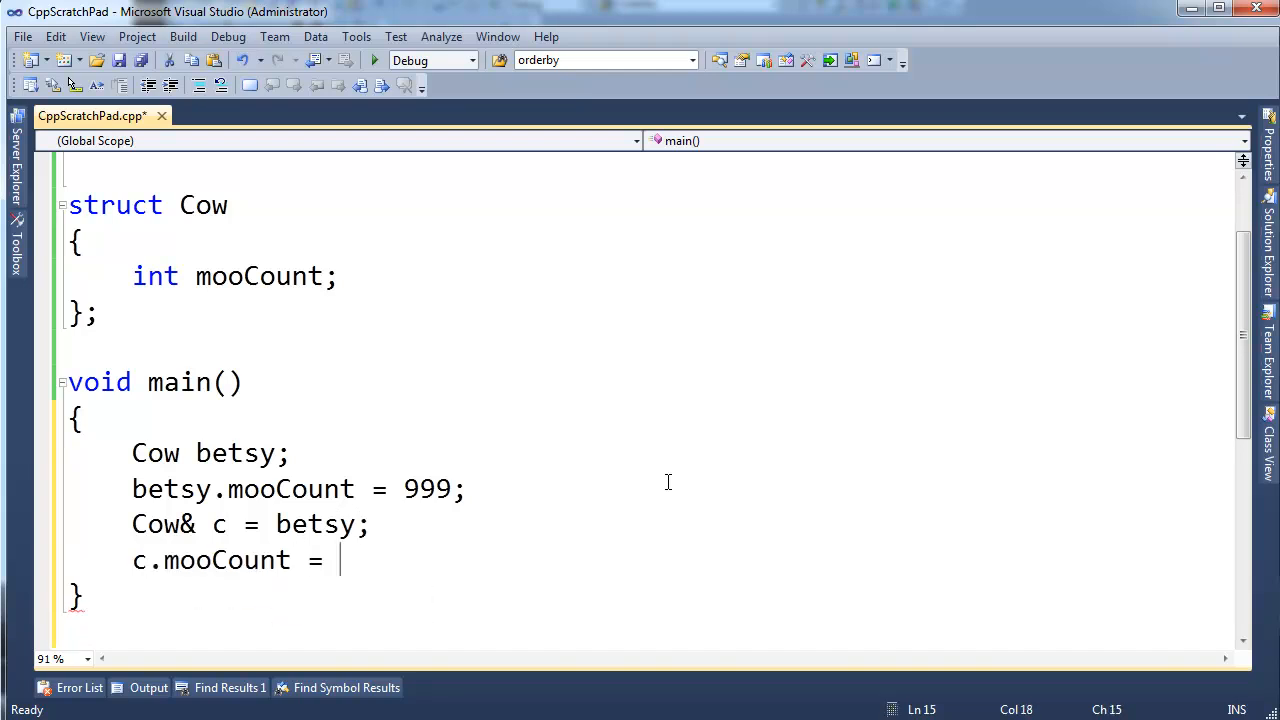
type("13;")
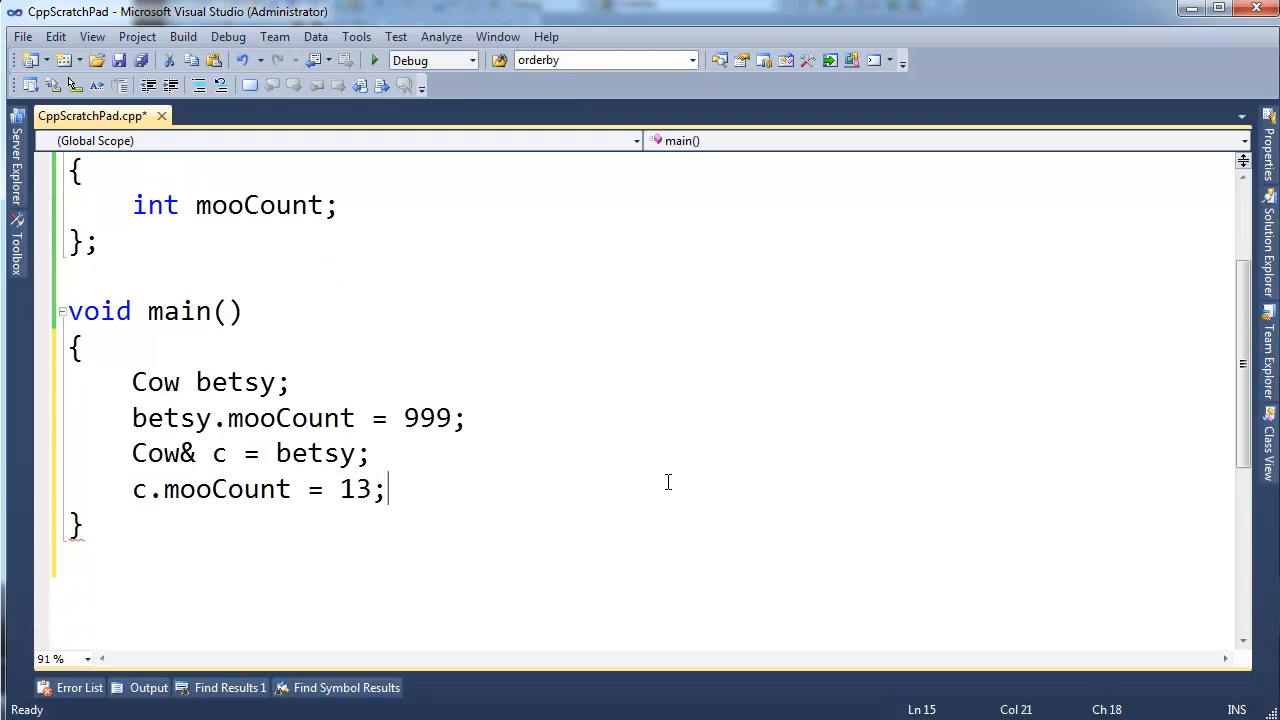
Print betsy.mooCount followed by endl with cout.
type("cou")
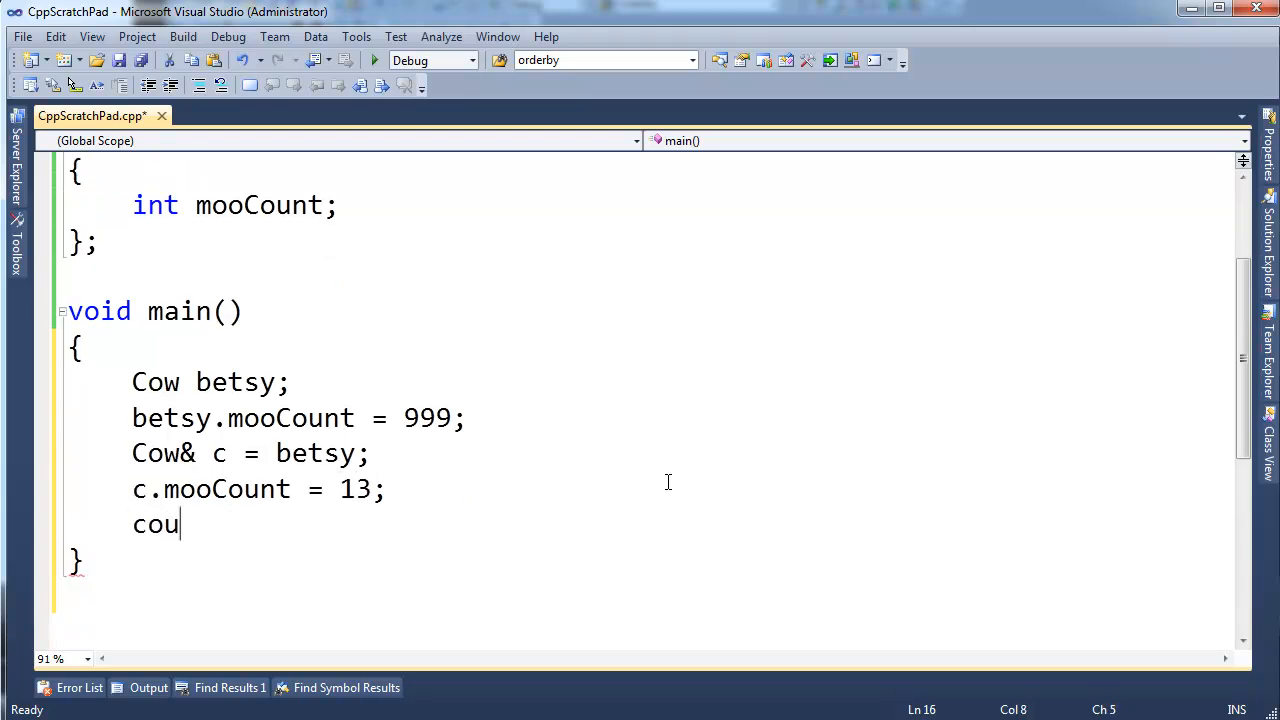
type("t << m")
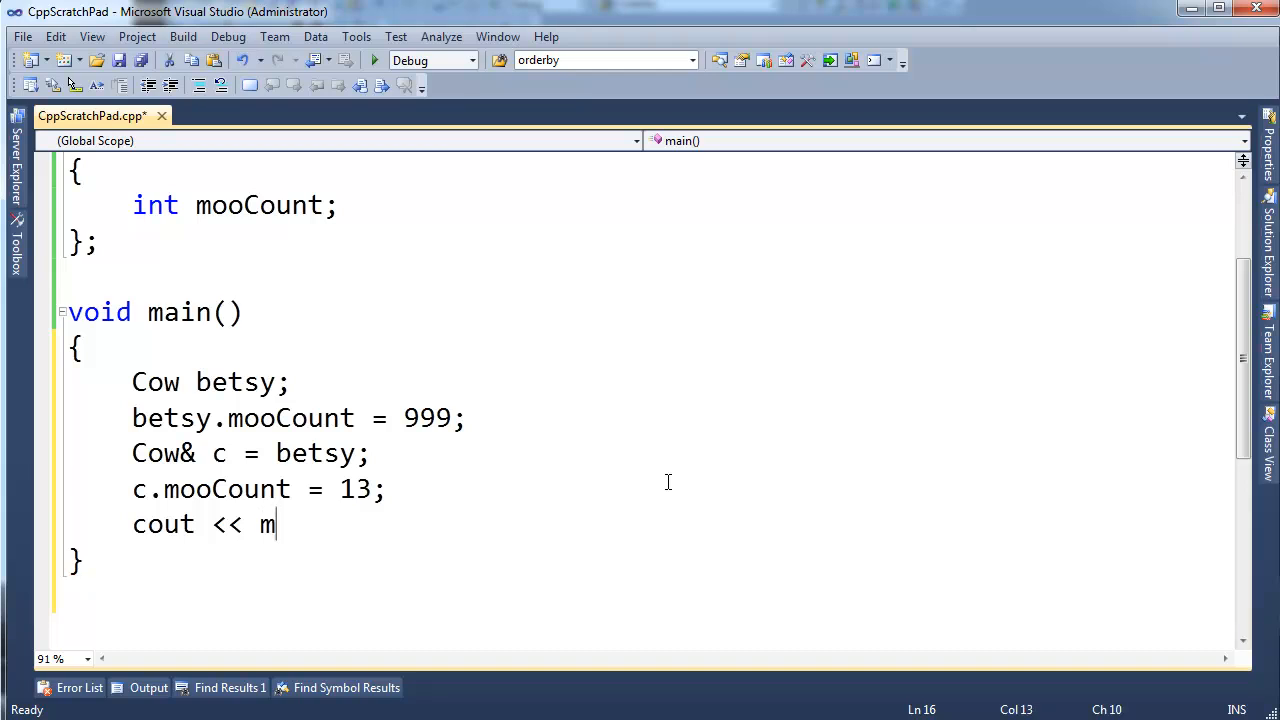
type("etsy")
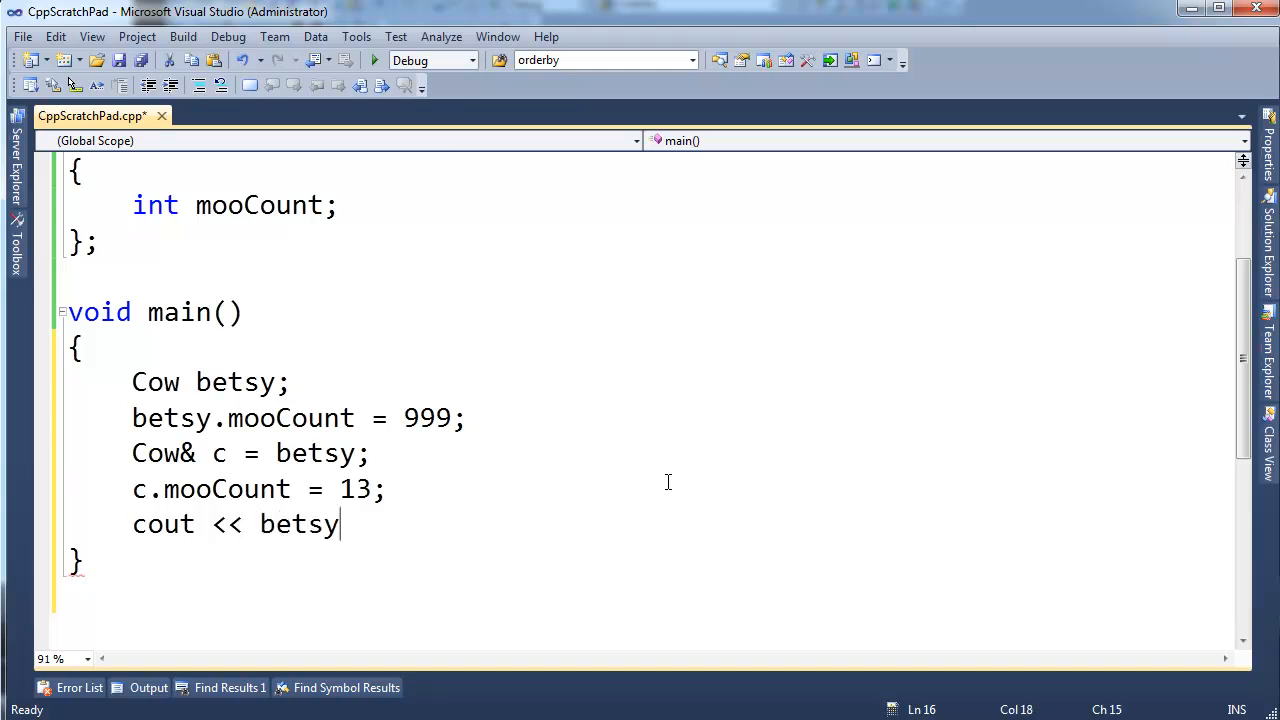
type(".mooCount")
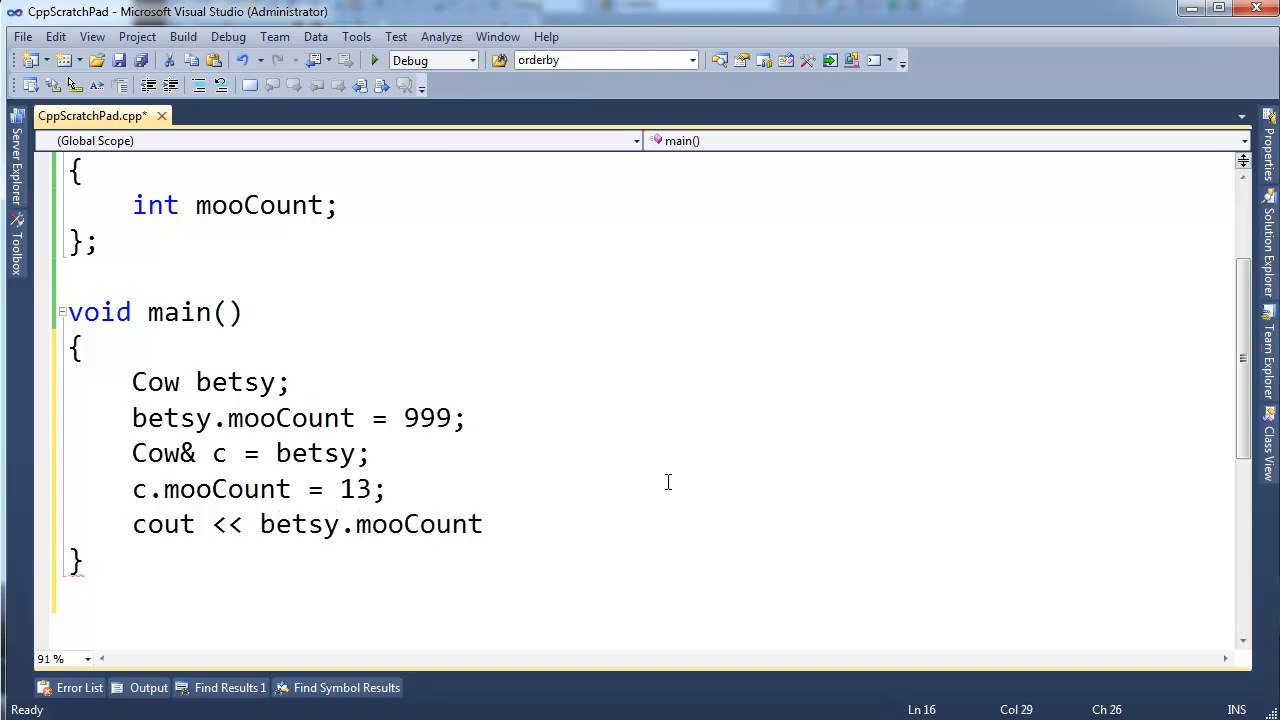
type("<< endl;")
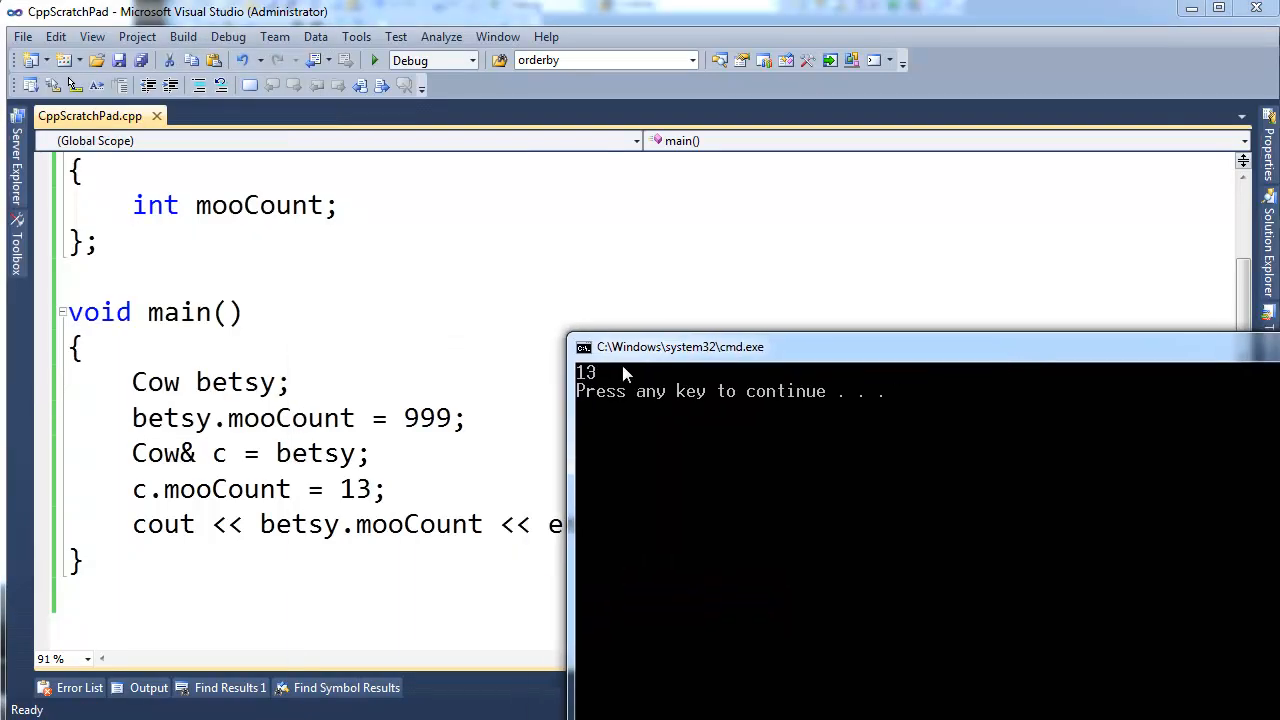
mouse_move(280, 490)
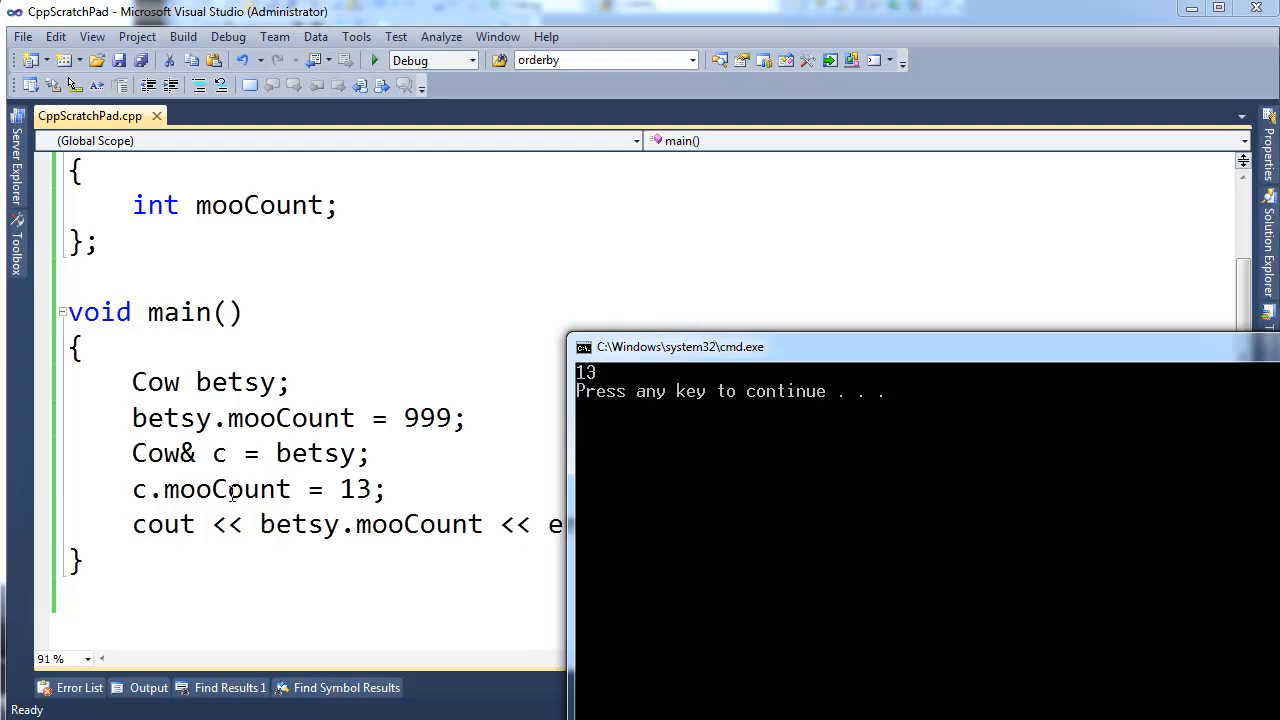
mouse_move(552, 442)
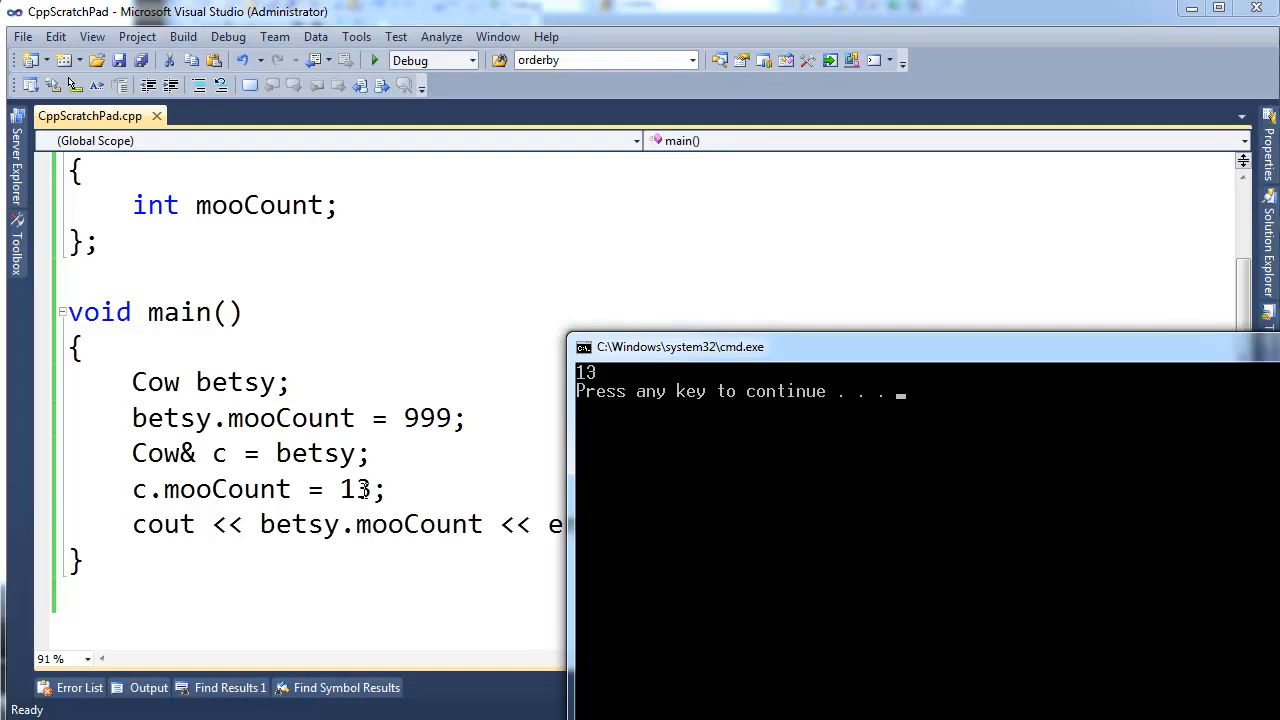
mouse_move(230, 448)
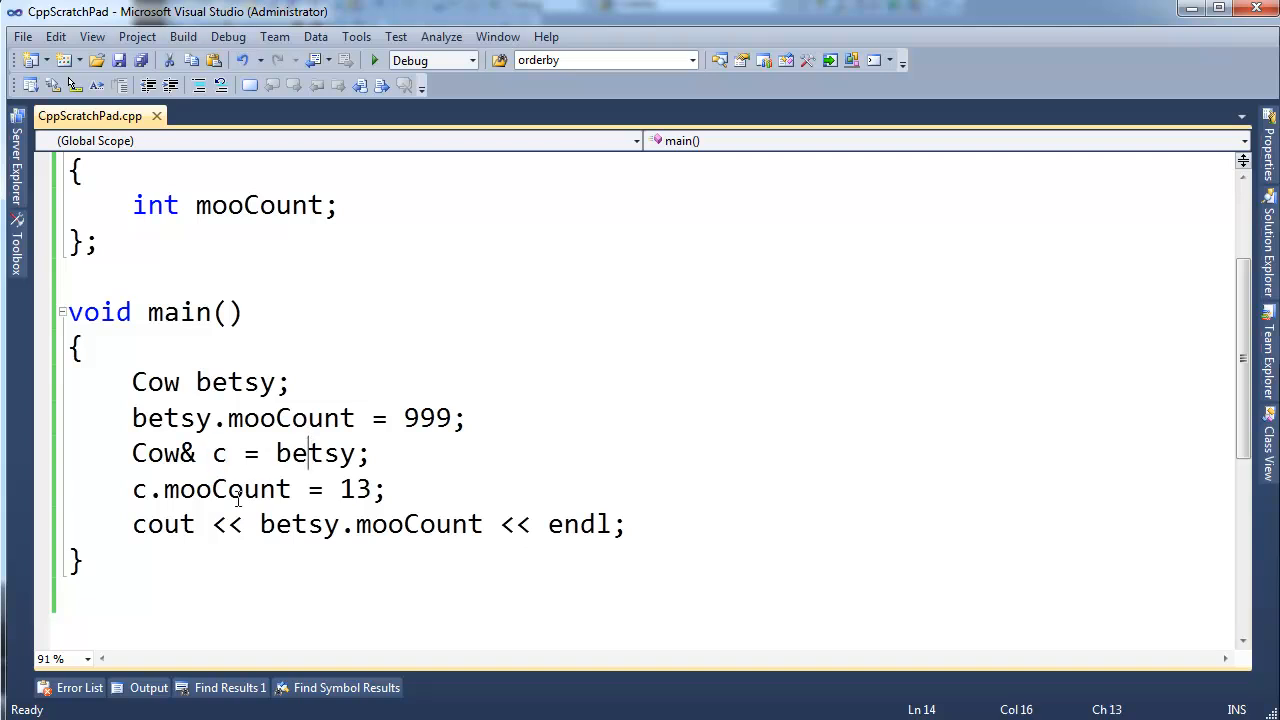
double_click(314, 452)
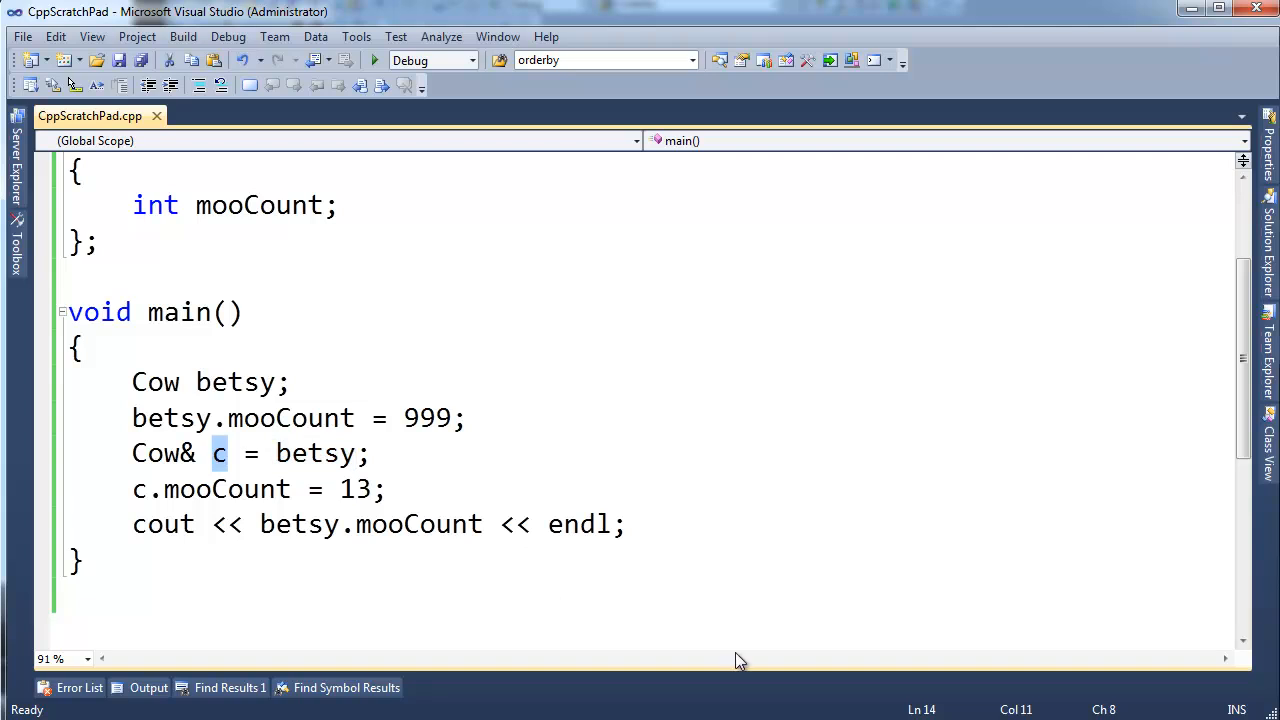
mouse_move(352, 440)
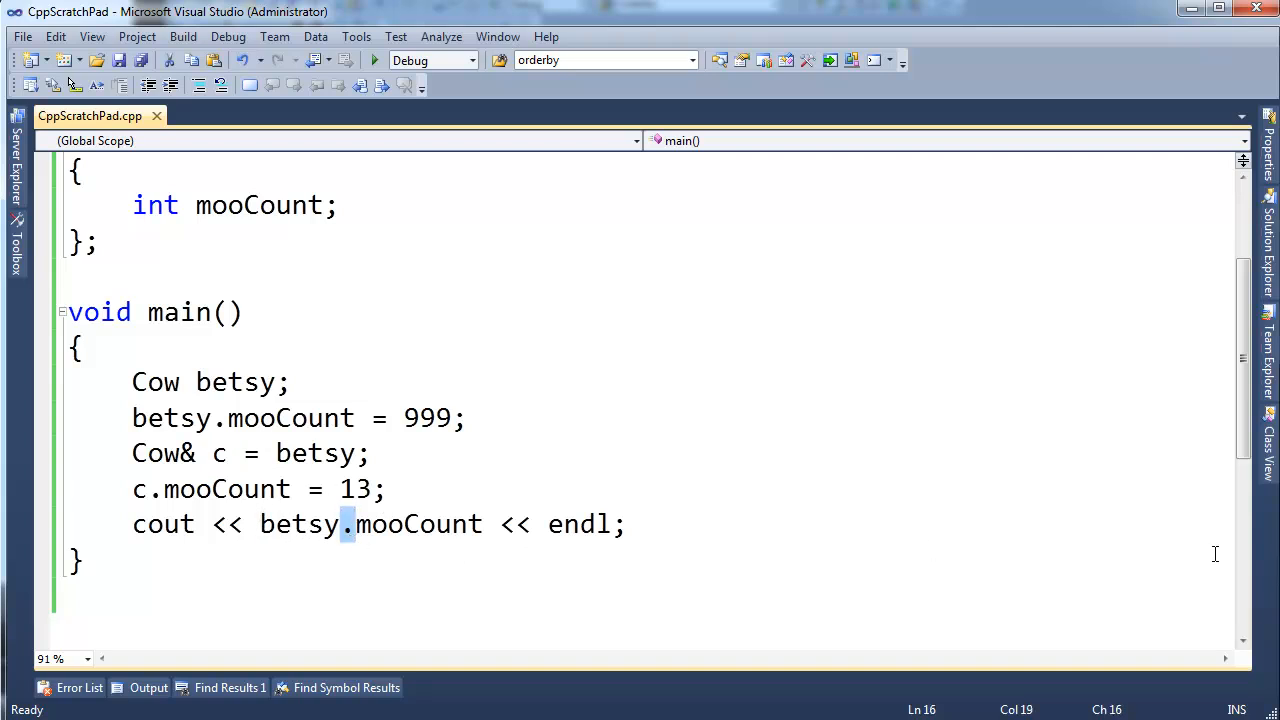
type("->")
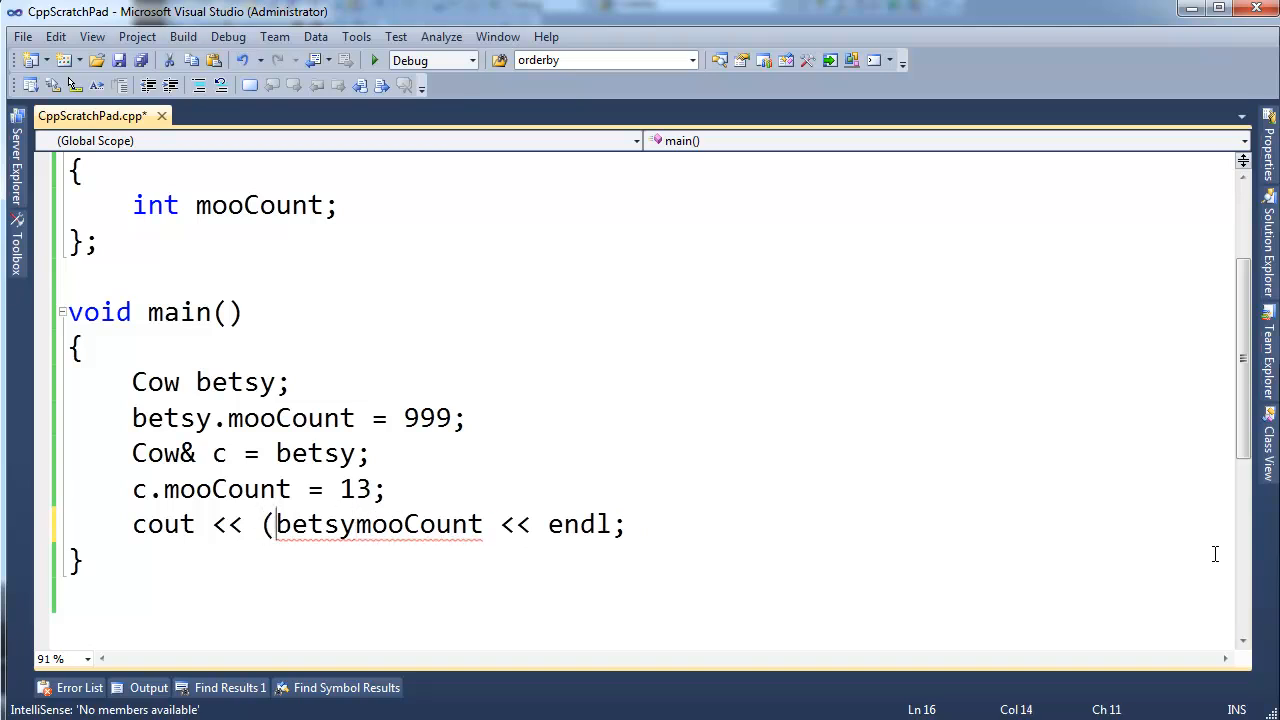
type("*")
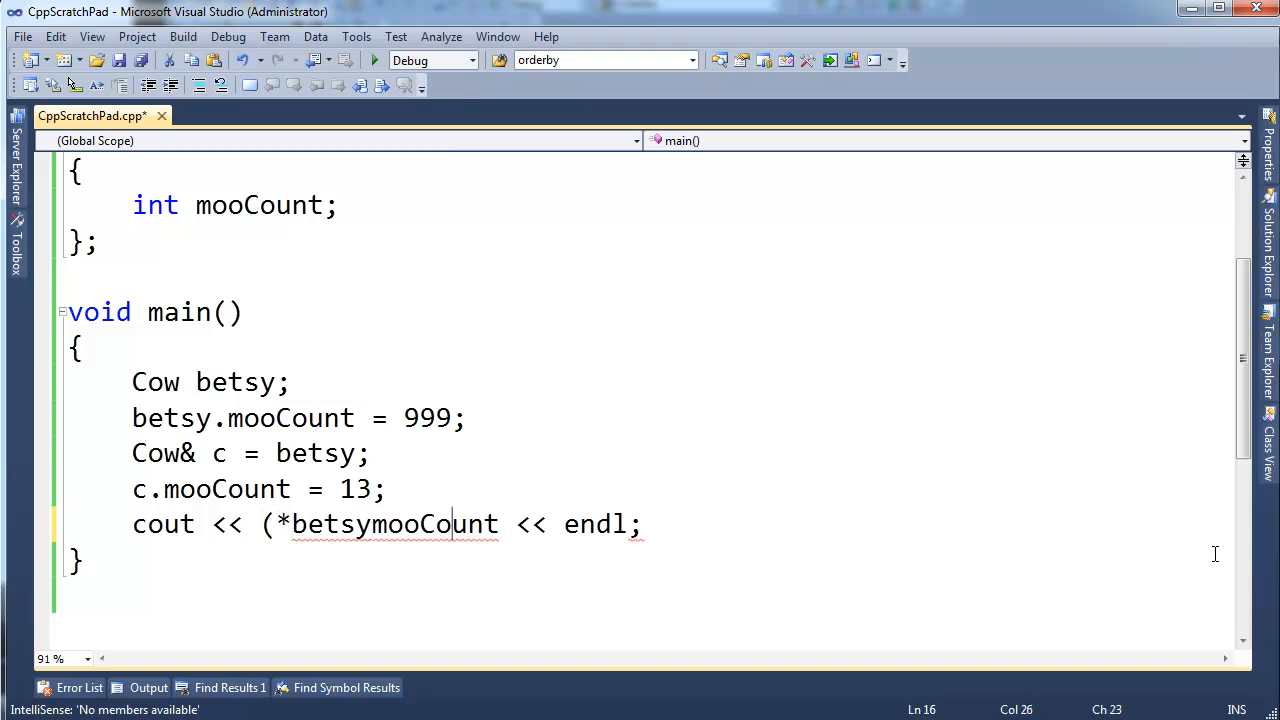
type(")")
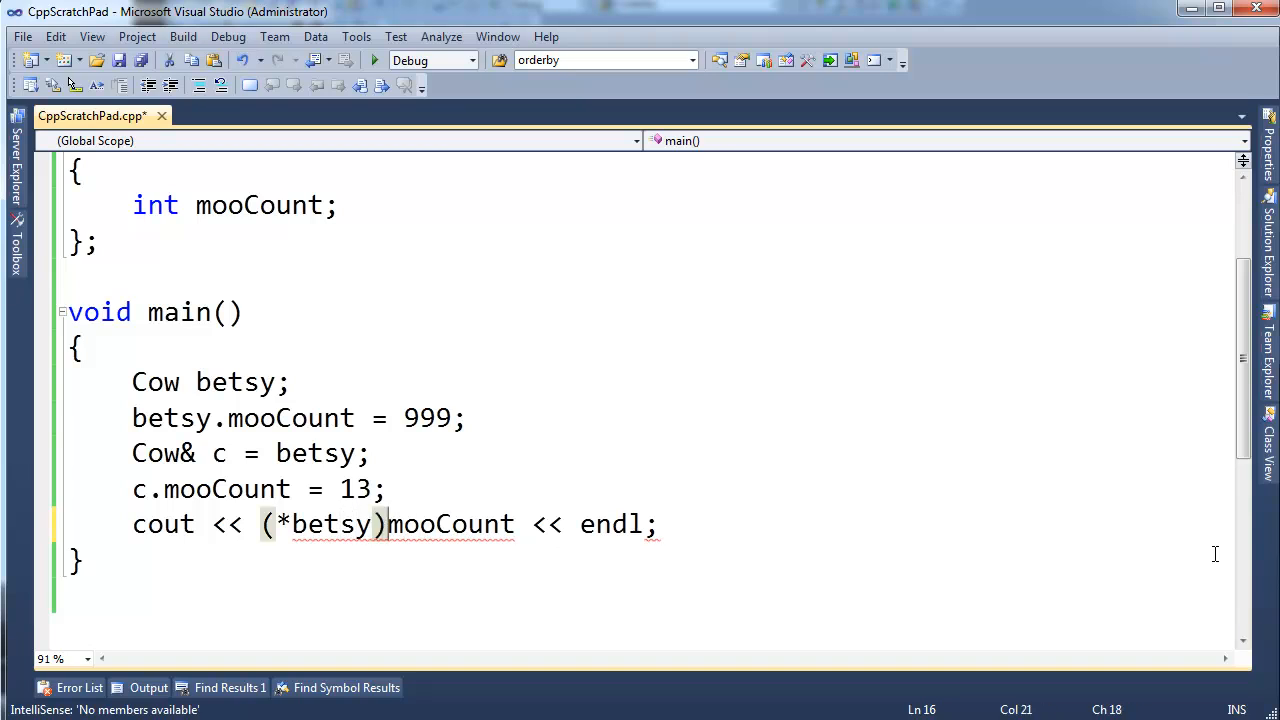
key("Backspace")
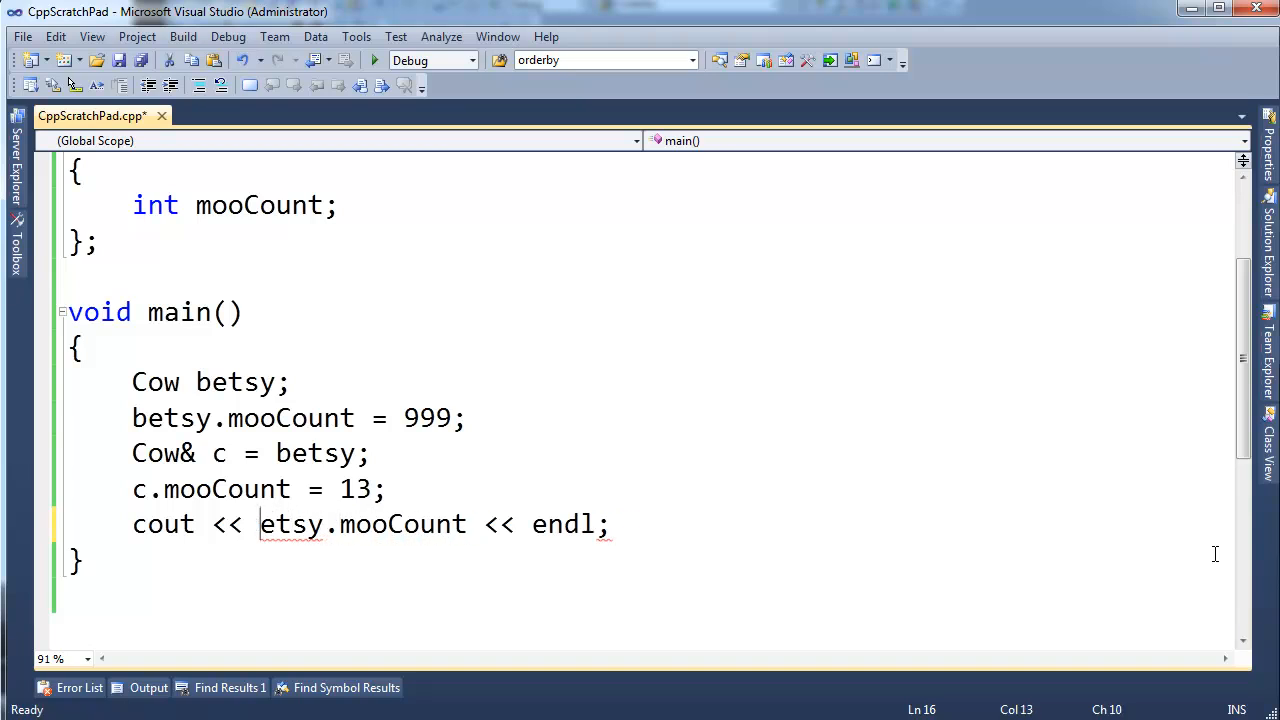
type("b")
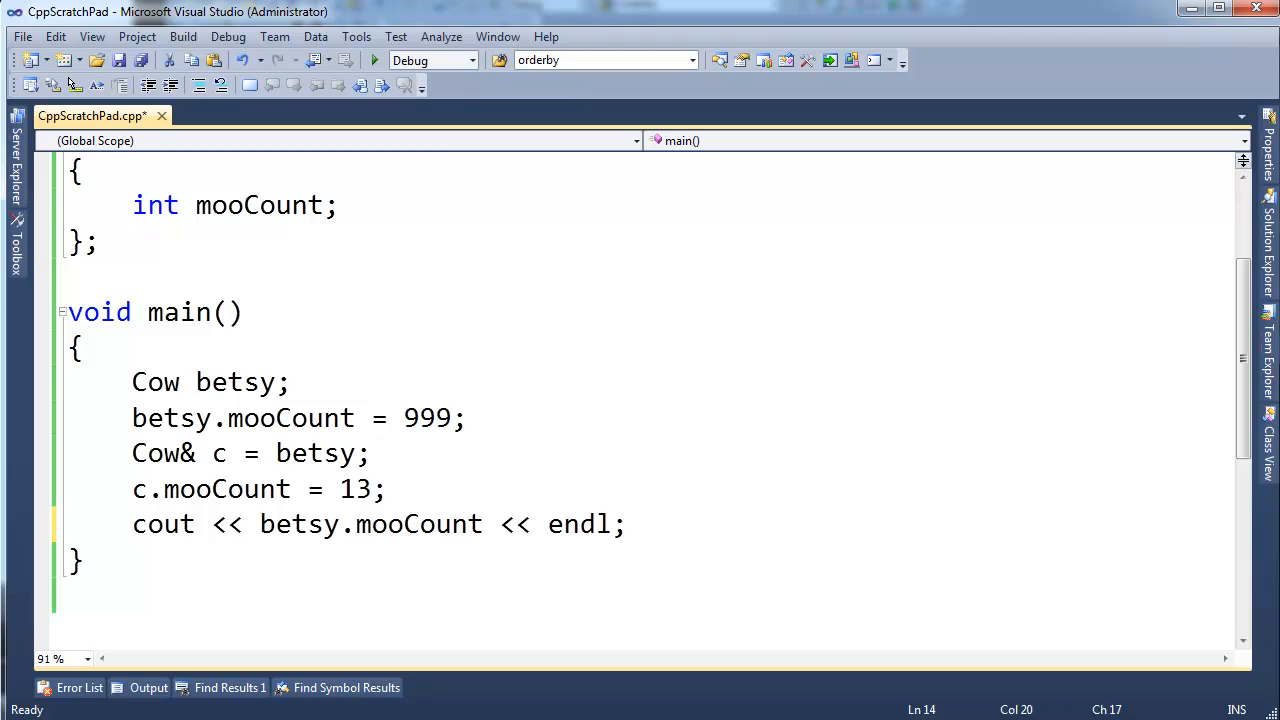
mouse_move(332, 424)
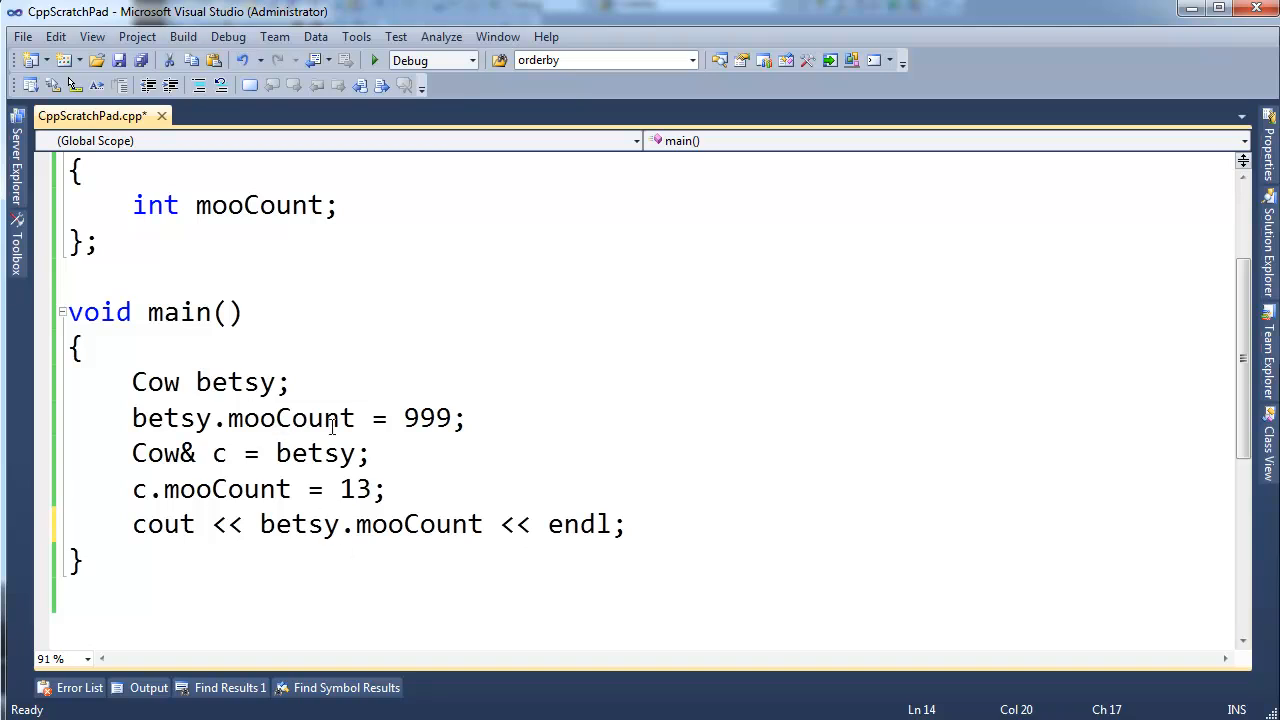
Rename betsy in its declaration to aosijfpasoidjfpasodijfdjidjsids.
left_click(372, 452)
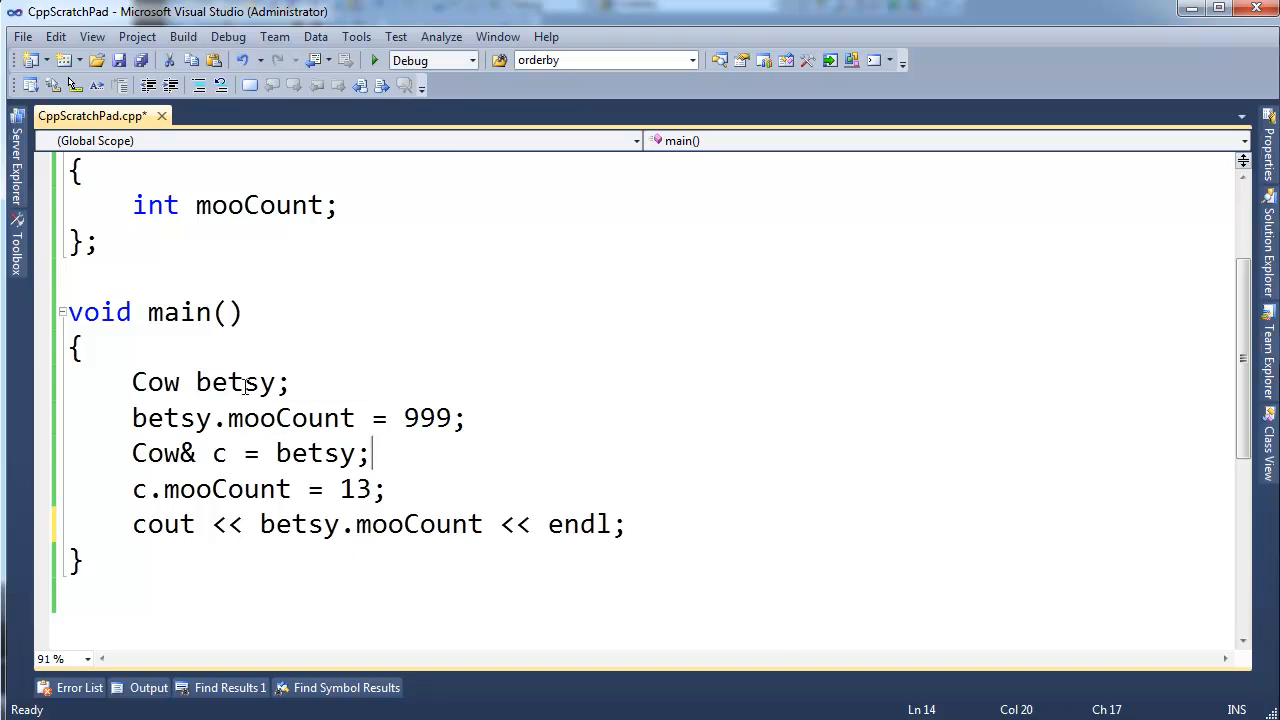
type("aosijf")
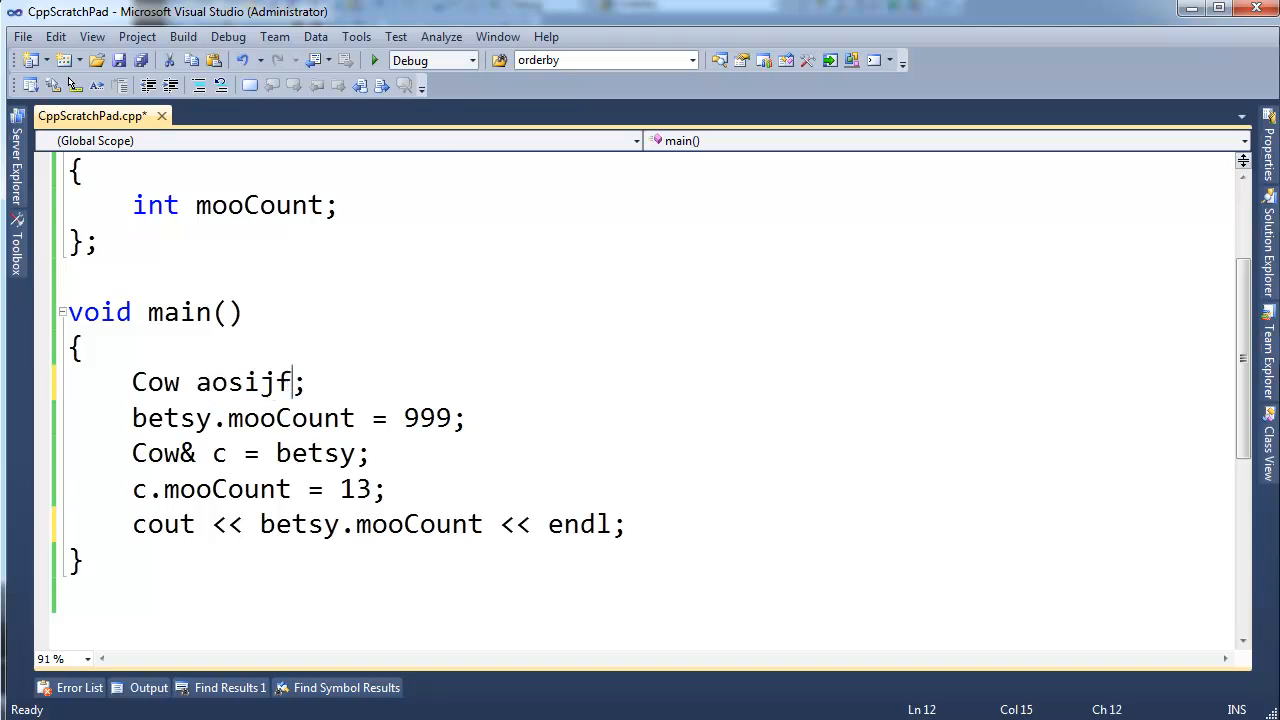
type("pasoidjfpasodij")
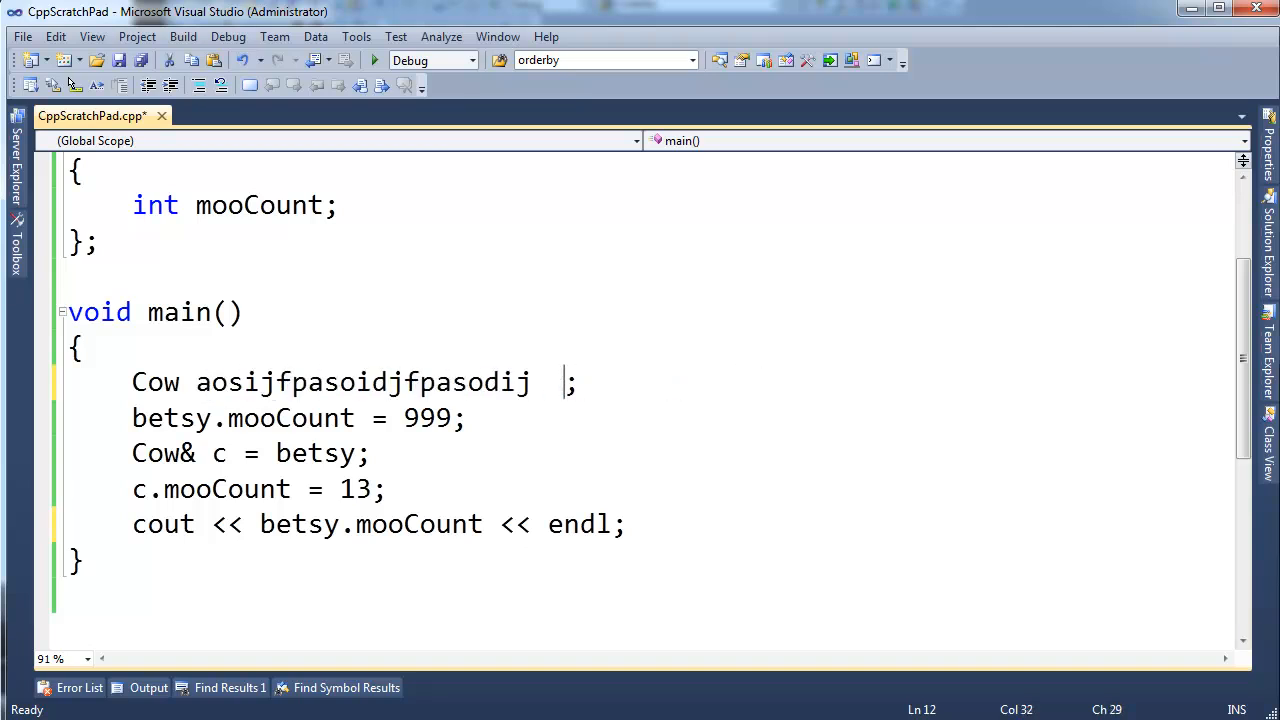
type("fdjidjsids")
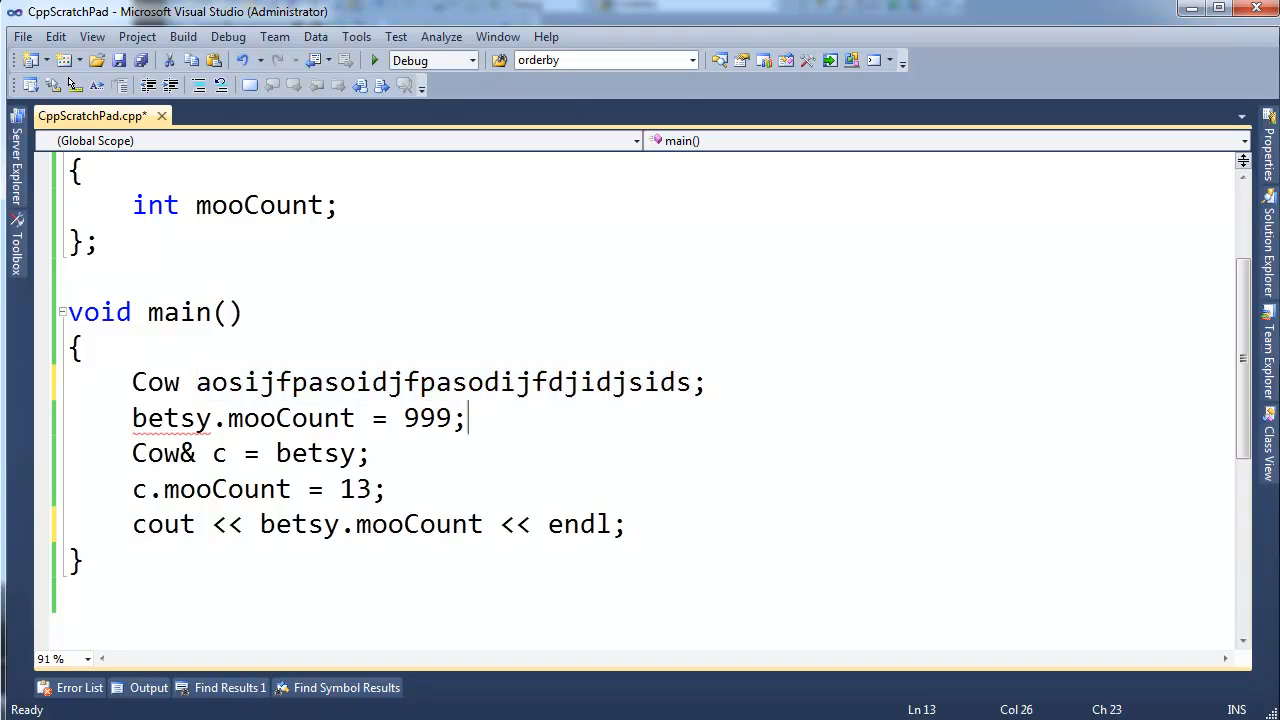
Replace the remaining betsy usages with aosijfpasoidjfpasodijfdjidjsids and select the Cow& c line.
double_click(170, 418)
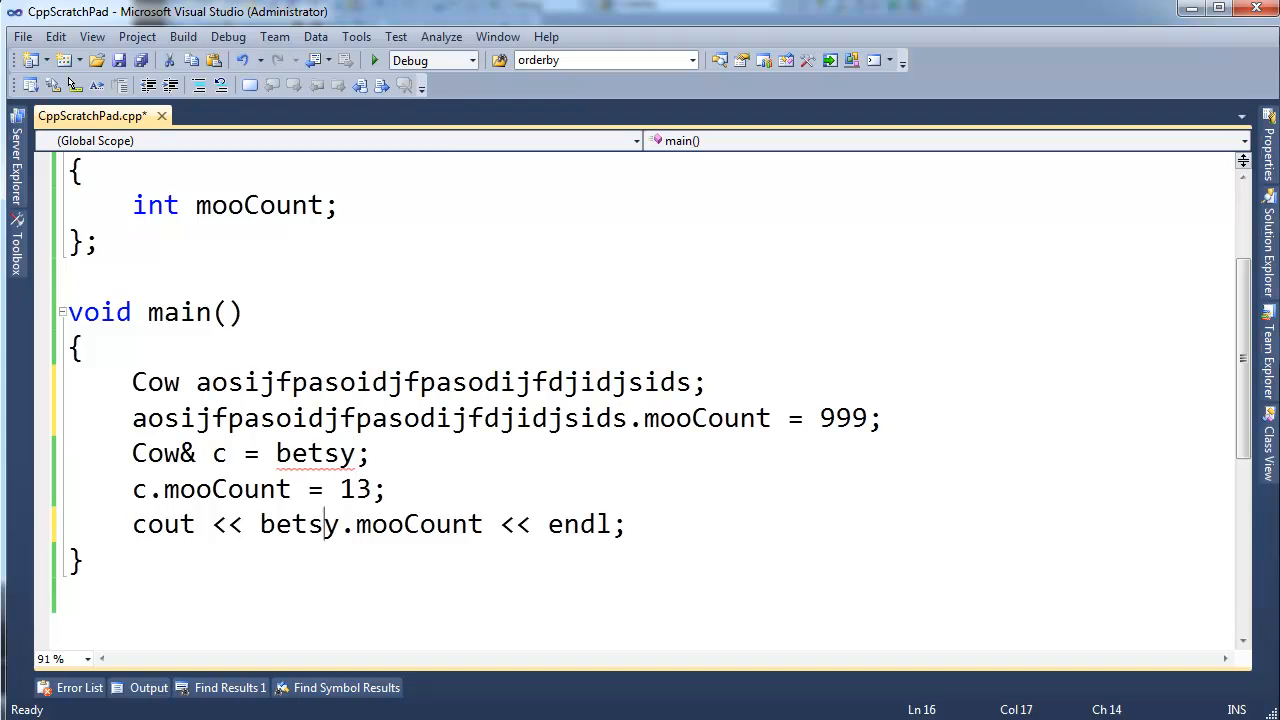
type("aosijfpasoidjfpasodijfdjidjsids")
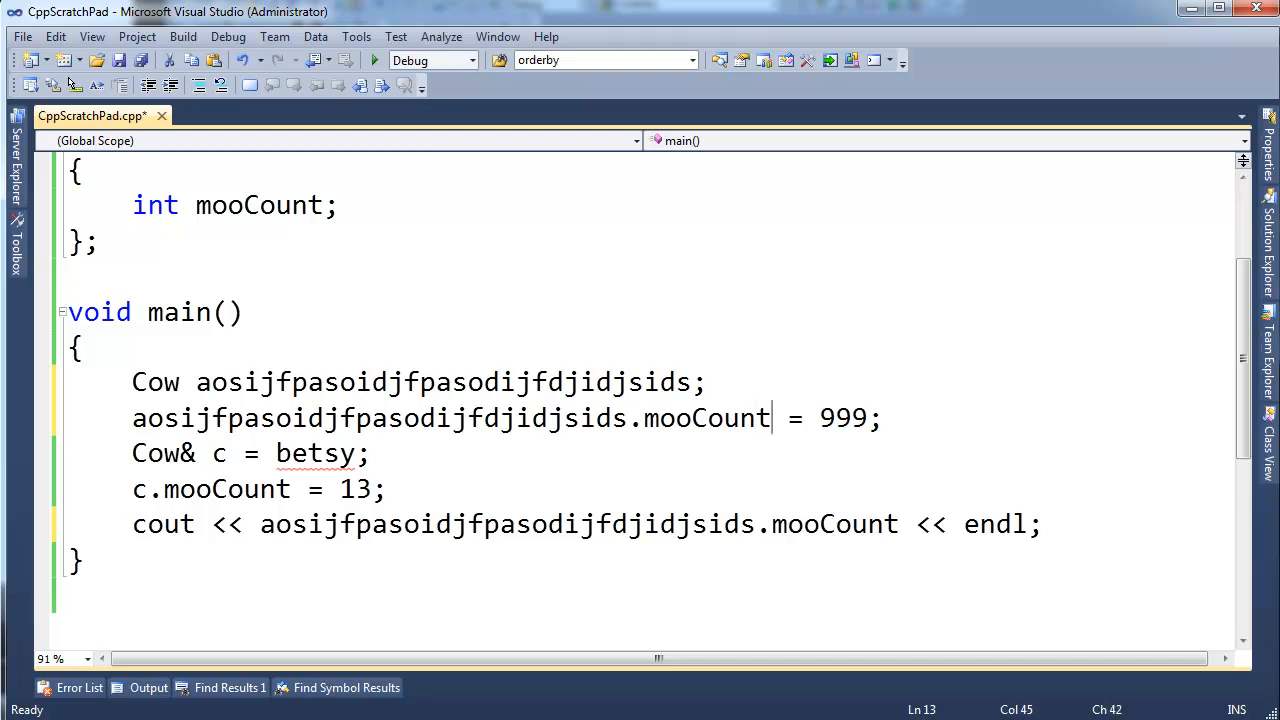
type("aosijfpasoidjfpasodijfdjidjsids")
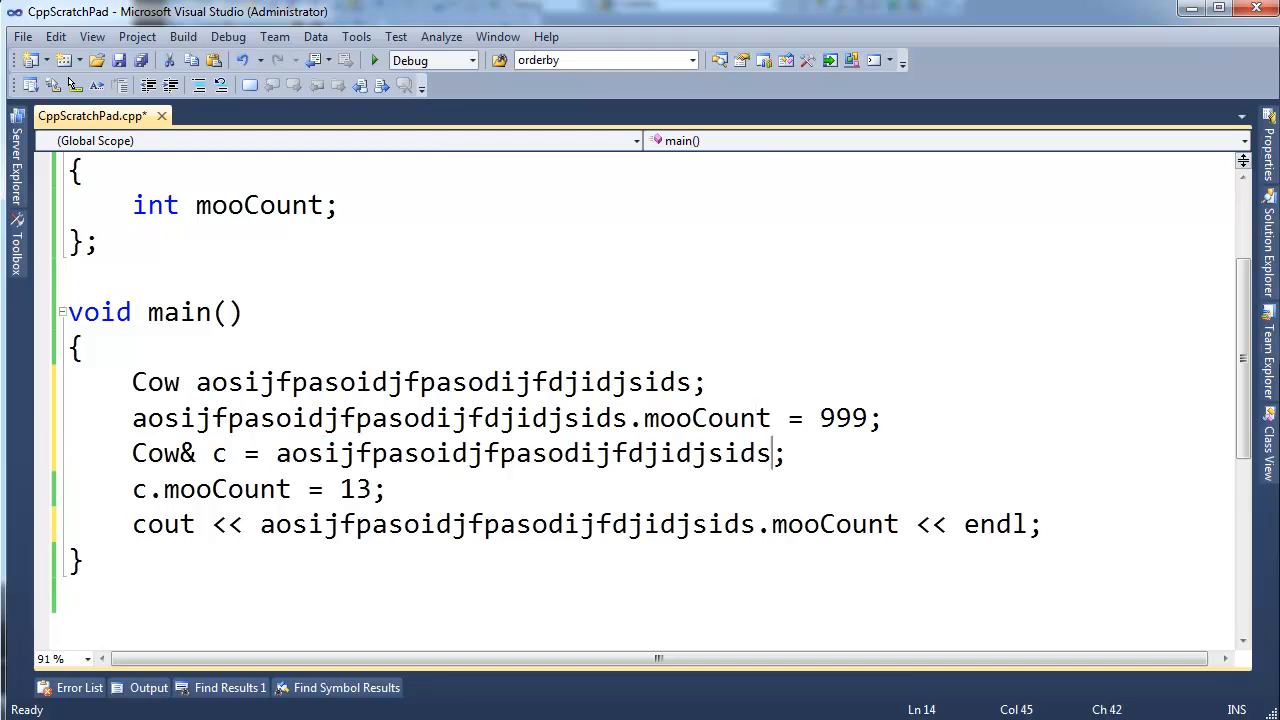
double_click(520, 452)
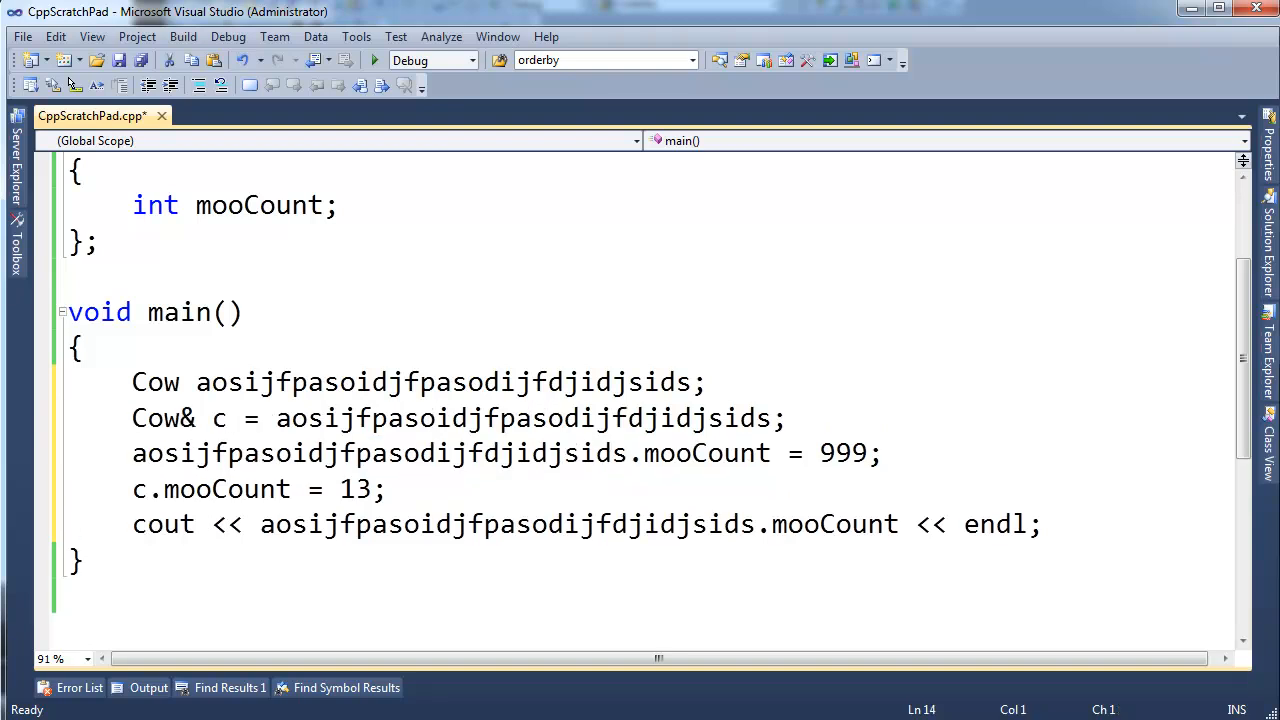
Move Cow& c below the declaration and begin a new statement with c.
type("c.")
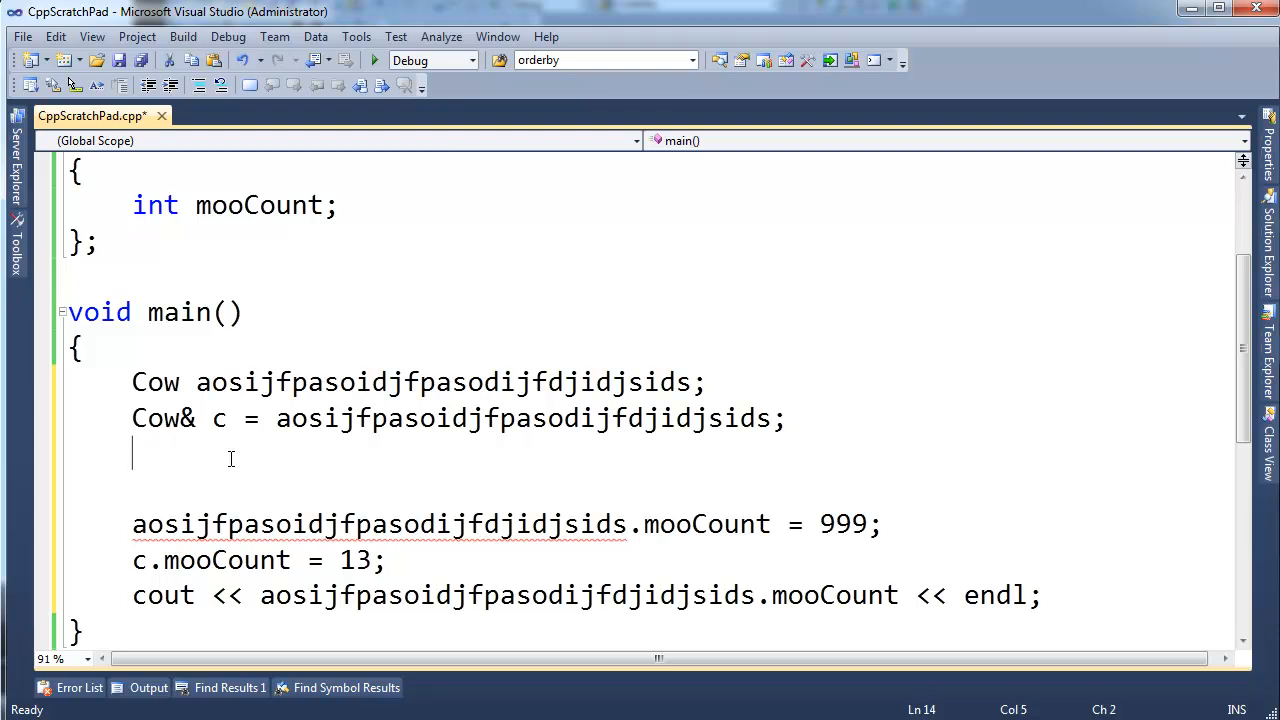
type("c.")
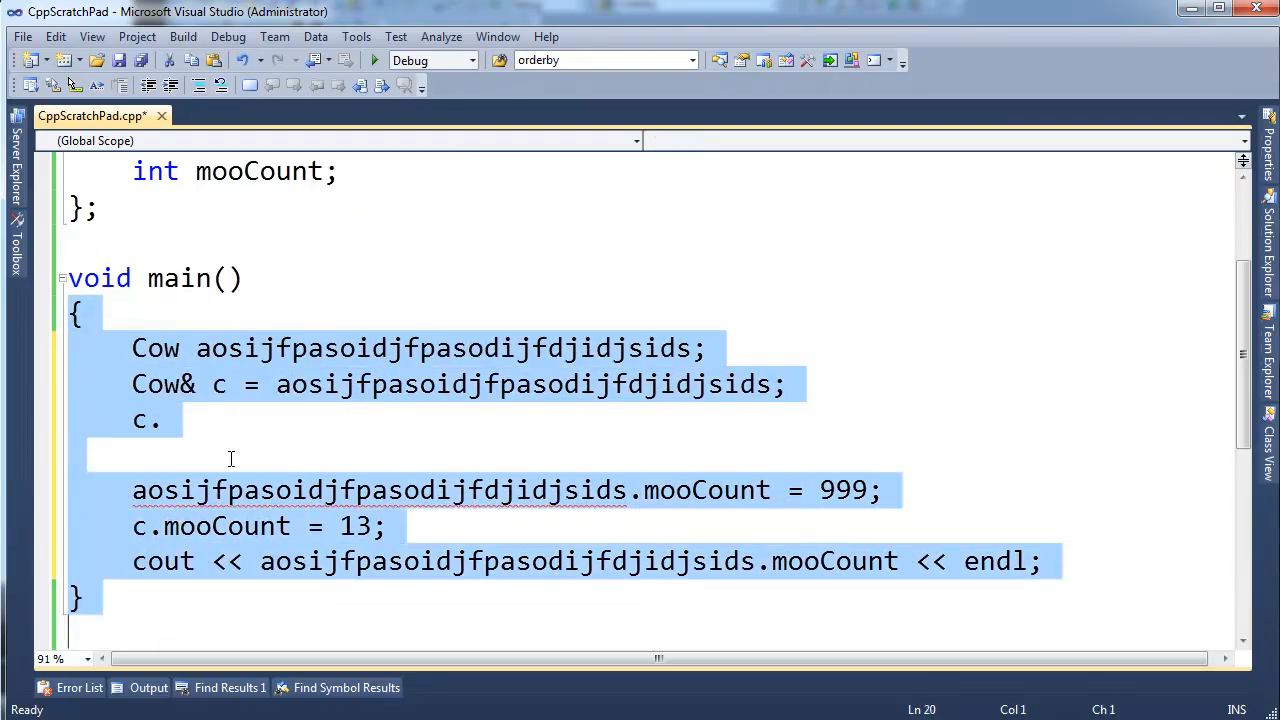
left_click(230, 458)
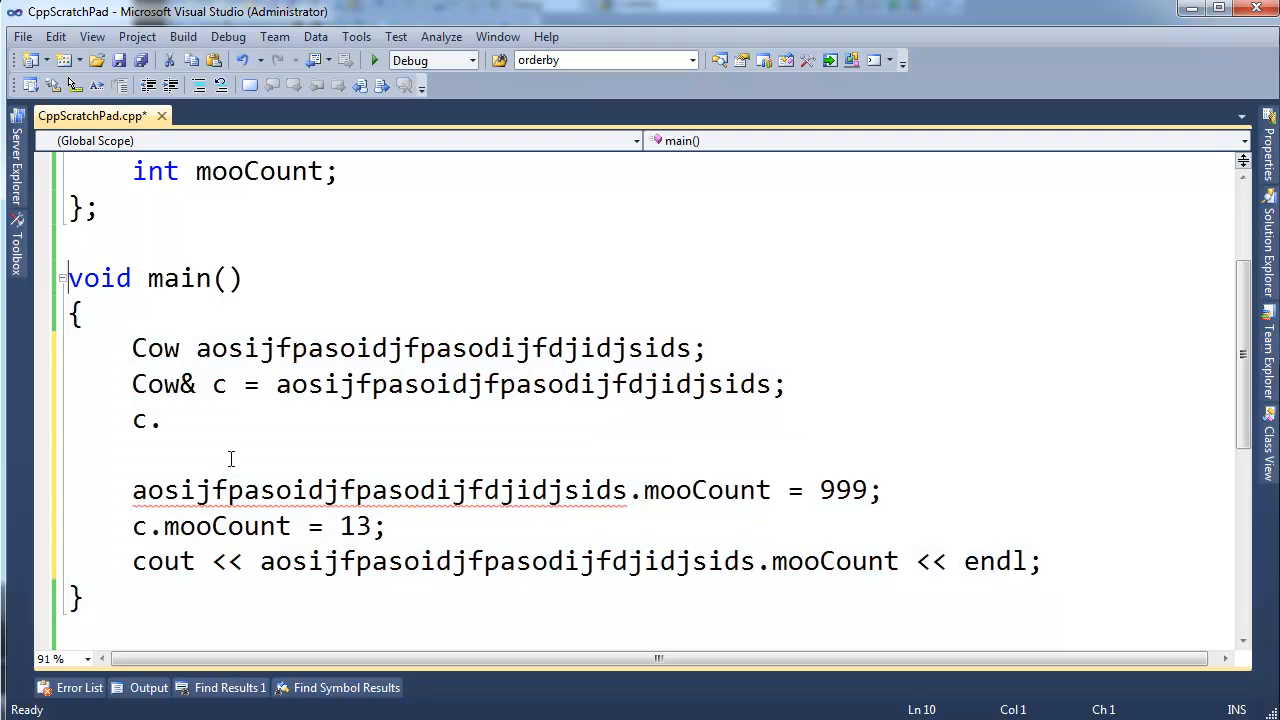